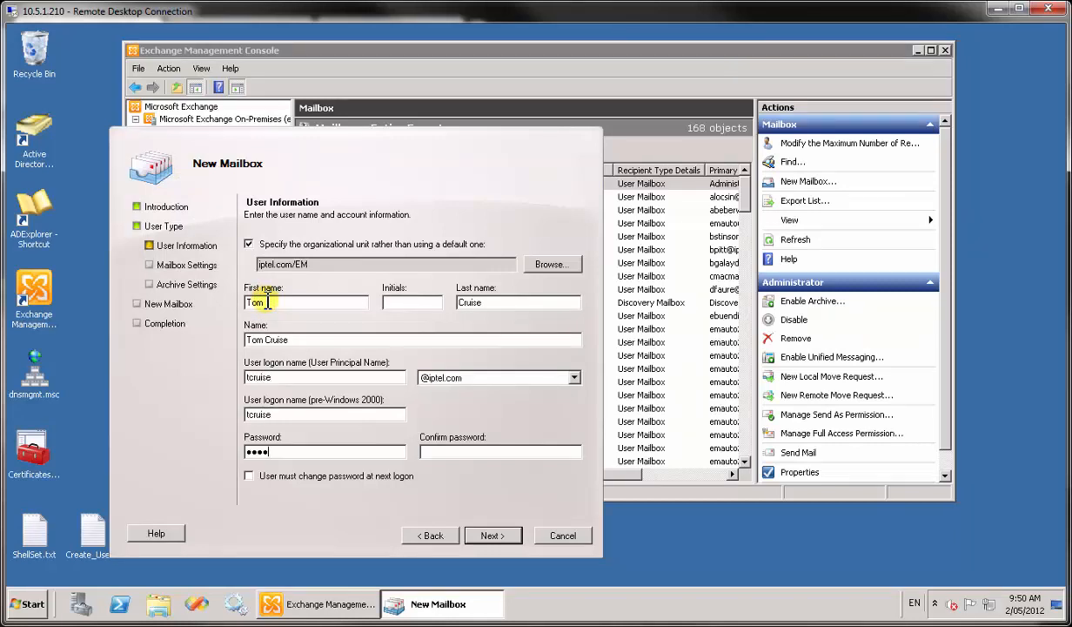
Finish the New Mailbox wizard for Tom Cruise, accepting user info and mailbox settings
{"action": "left_click", "coordinate": [491, 535]}
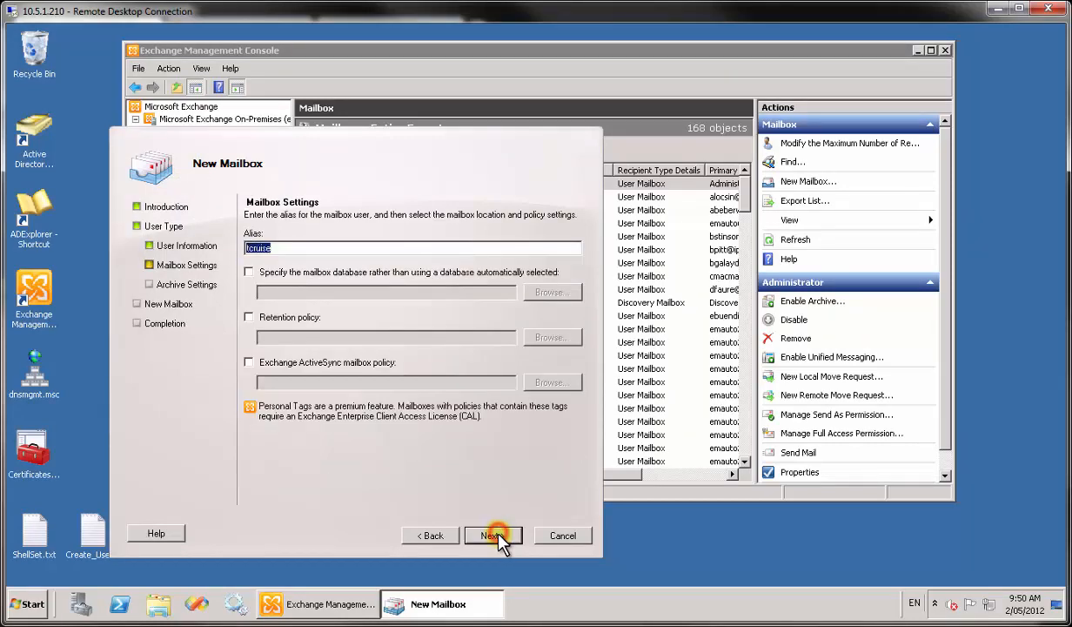
{"action": "left_click", "coordinate": [491, 534]}
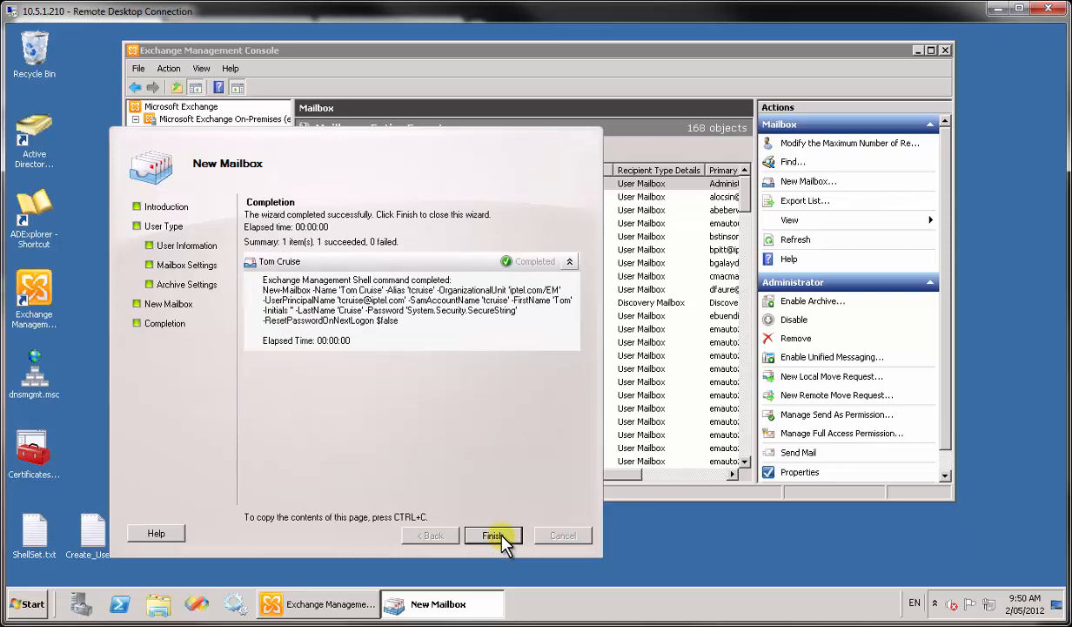
{"action": "left_click", "coordinate": [493, 536]}
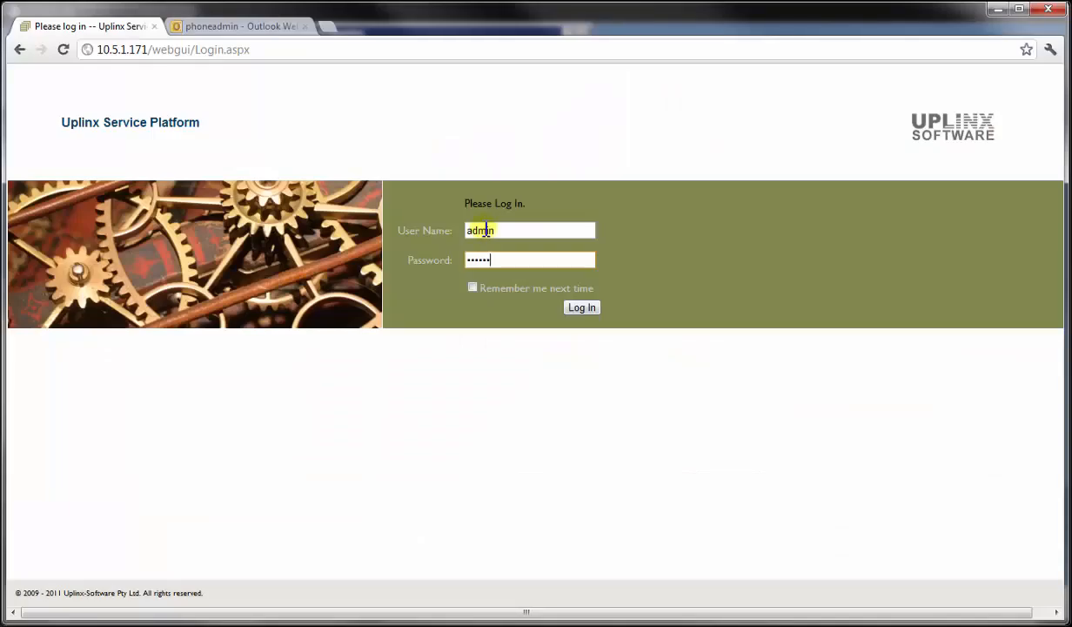
Sign in as admin, watch Change Tracker detect tcruise, and follow the approval email to the approver
{"action": "left_click", "coordinate": [582, 306]}
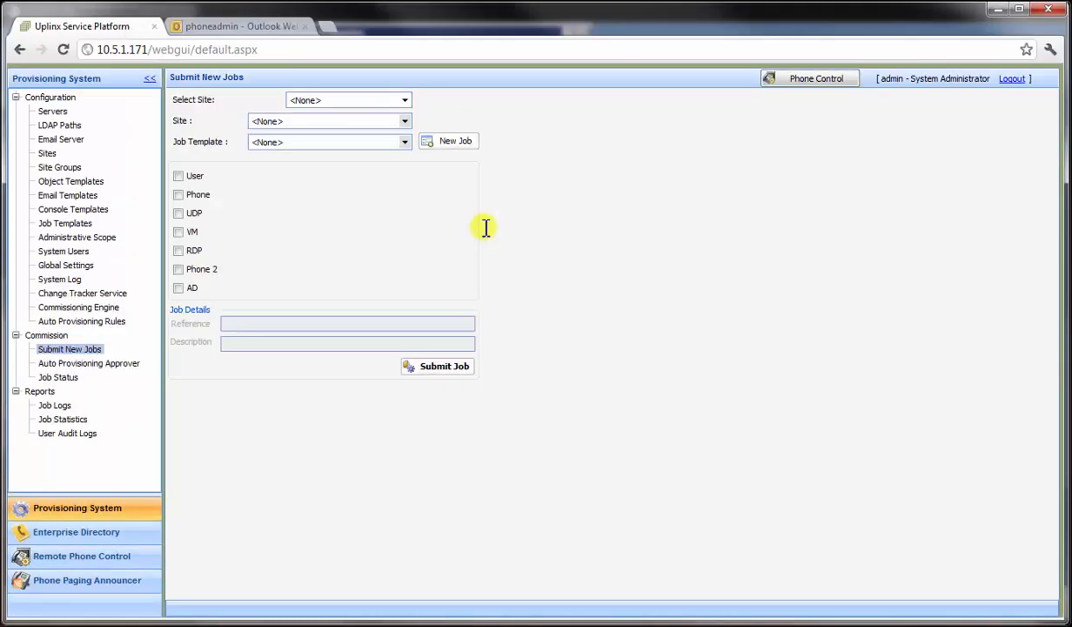
{"action": "left_click", "coordinate": [83, 292]}
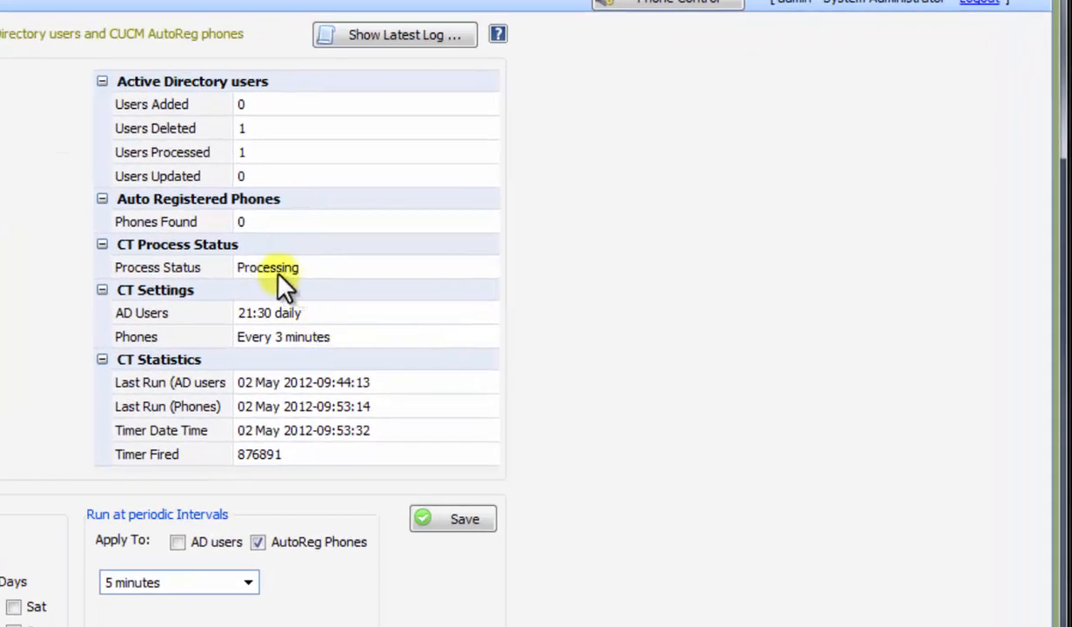
{"action": "mouse_move", "coordinate": [277, 287]}
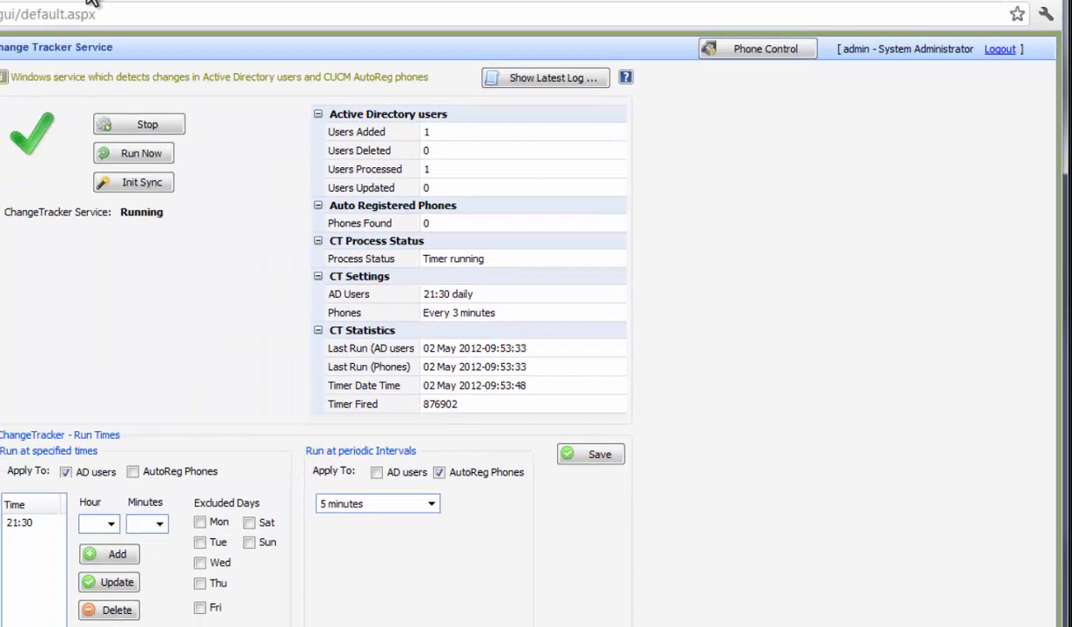
{"action": "left_click", "coordinate": [235, 26]}
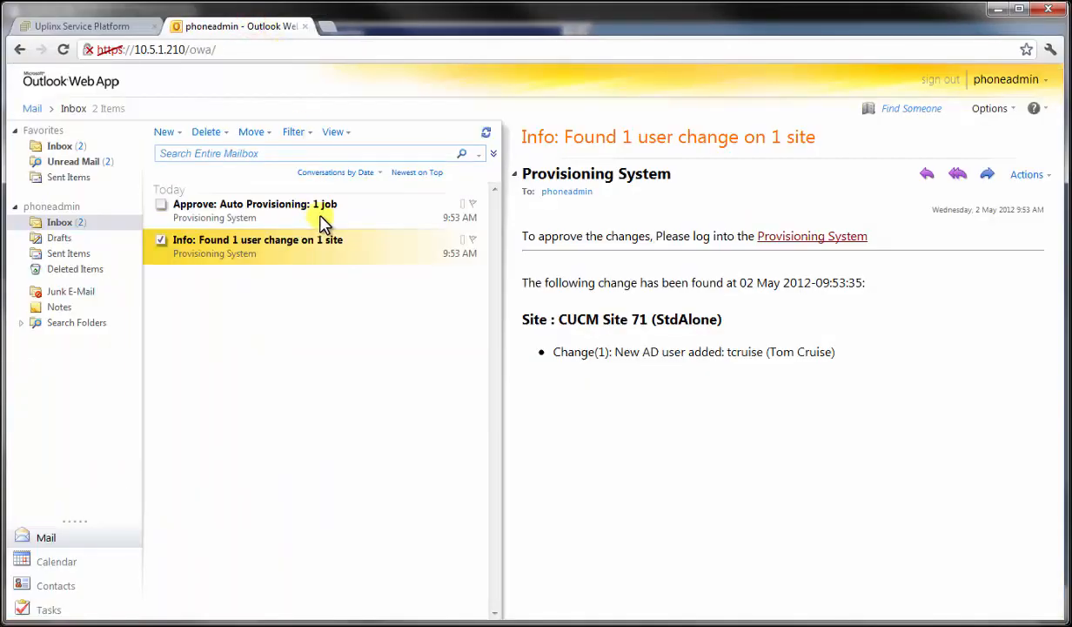
{"action": "left_click", "coordinate": [253, 210]}
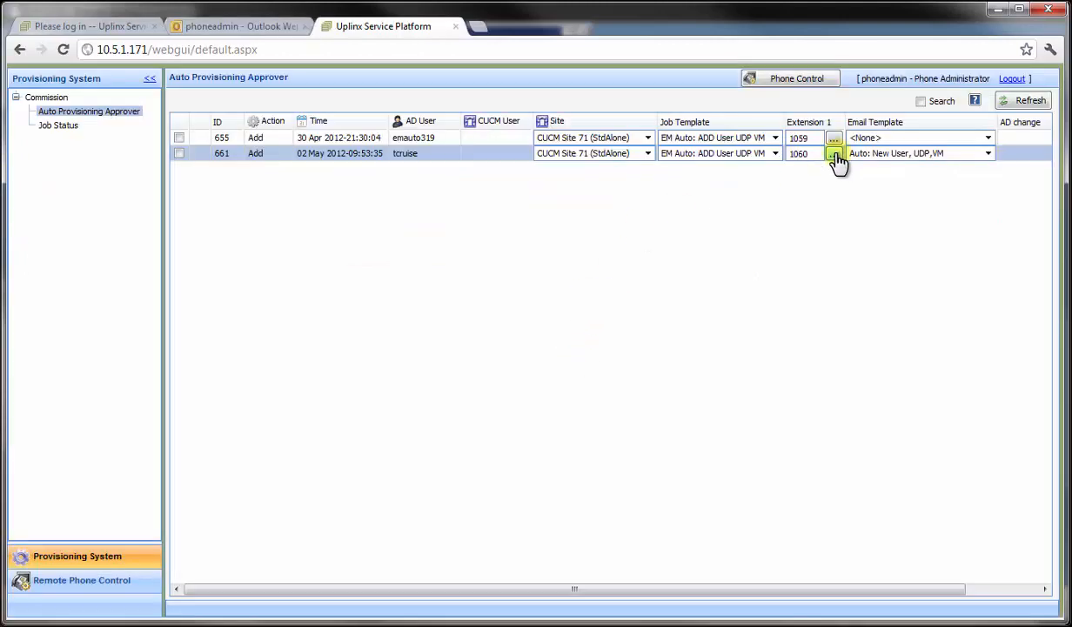
Assign free extension 1090 to tcruise's pending Add job and submit it
{"action": "left_click", "coordinate": [834, 153]}
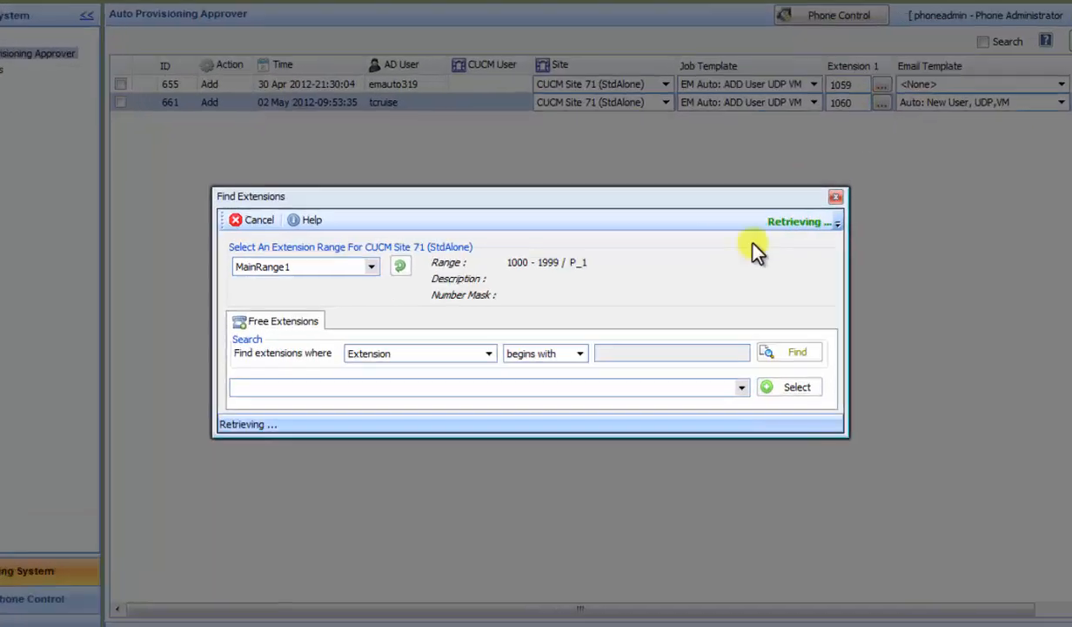
{"action": "type", "text": "1"}
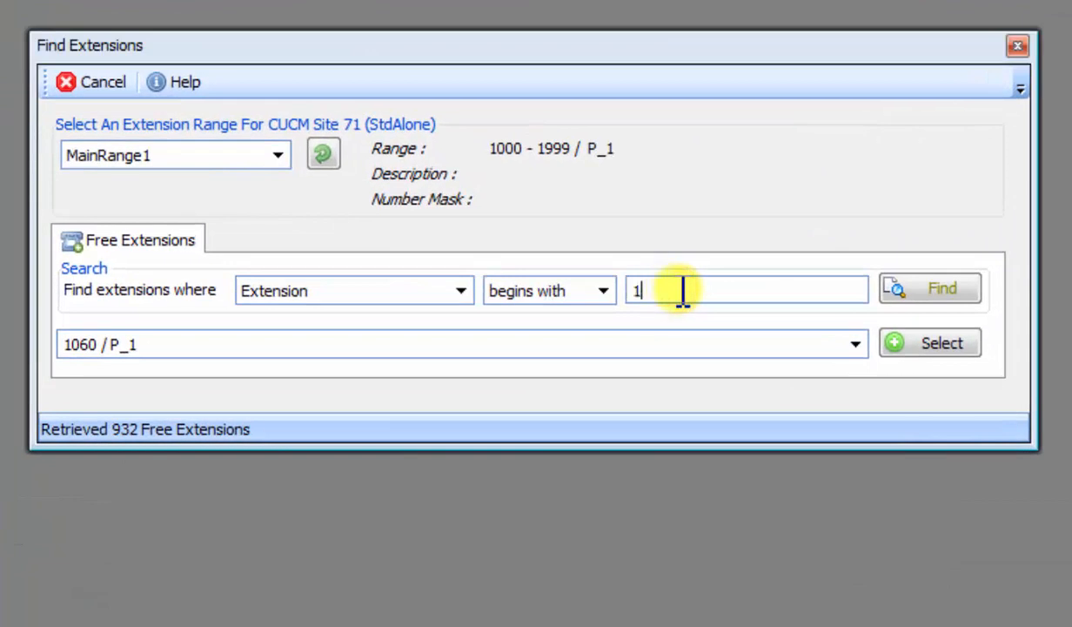
{"action": "type", "text": "09"}
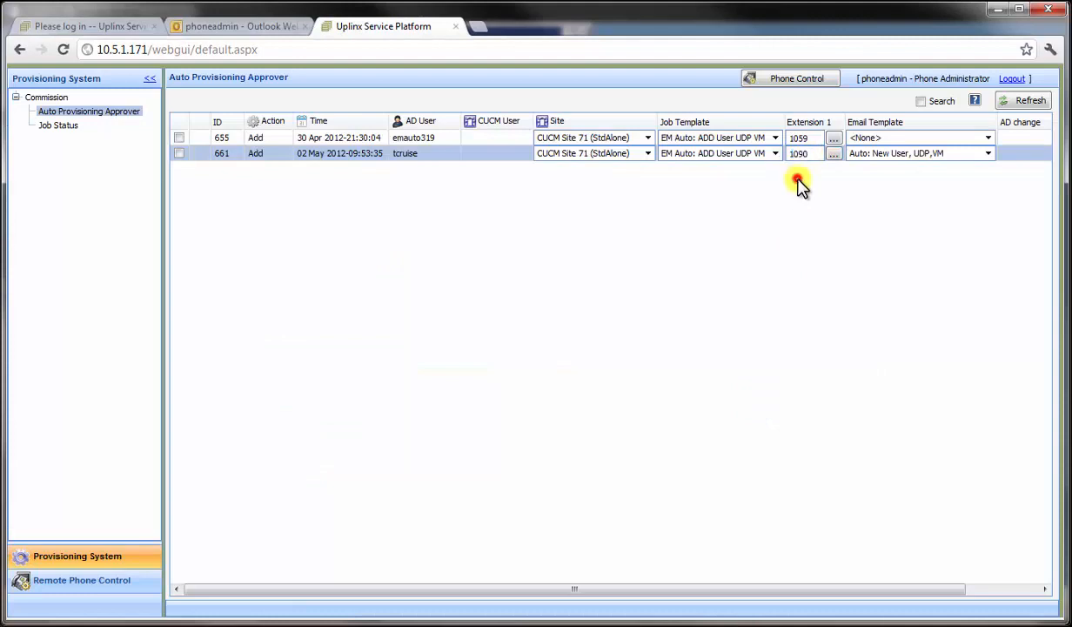
{"action": "right_click", "coordinate": [255, 153]}
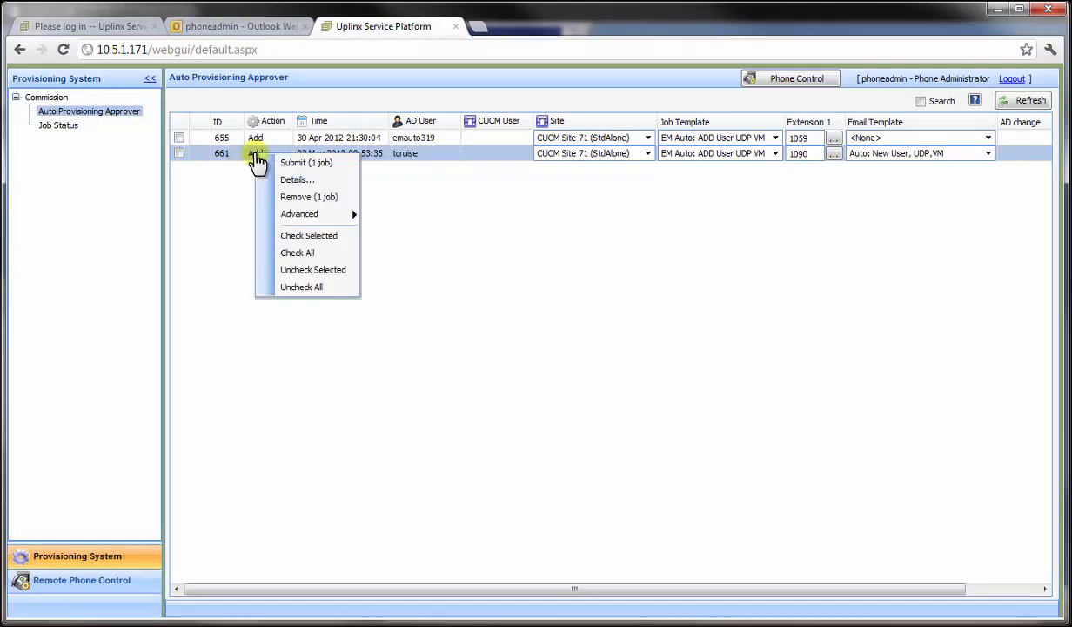
{"action": "left_click", "coordinate": [306, 164]}
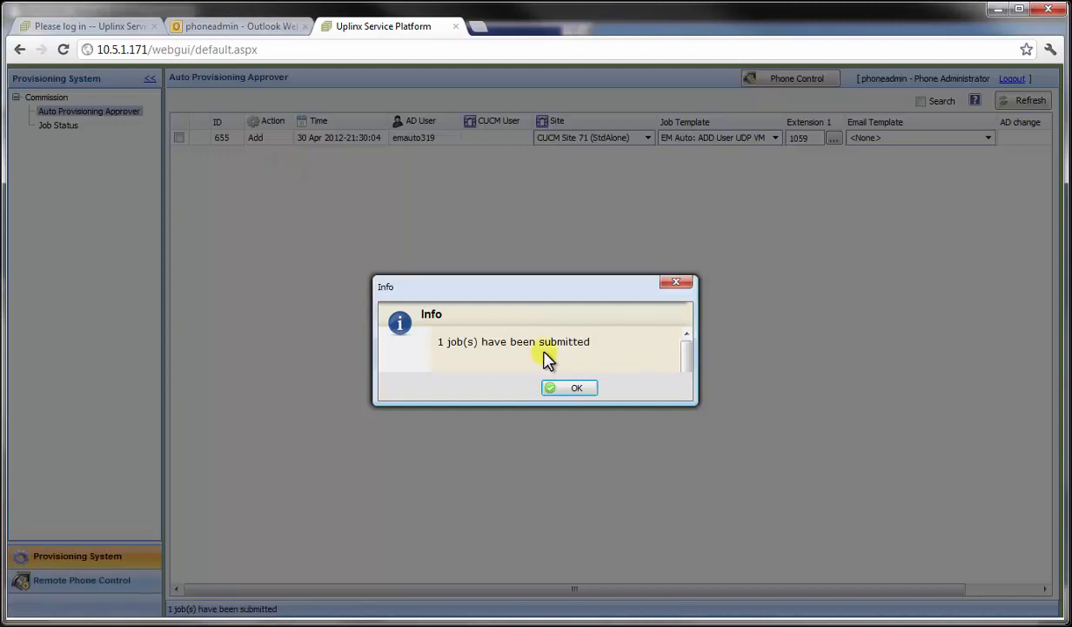
{"action": "left_click", "coordinate": [574, 387]}
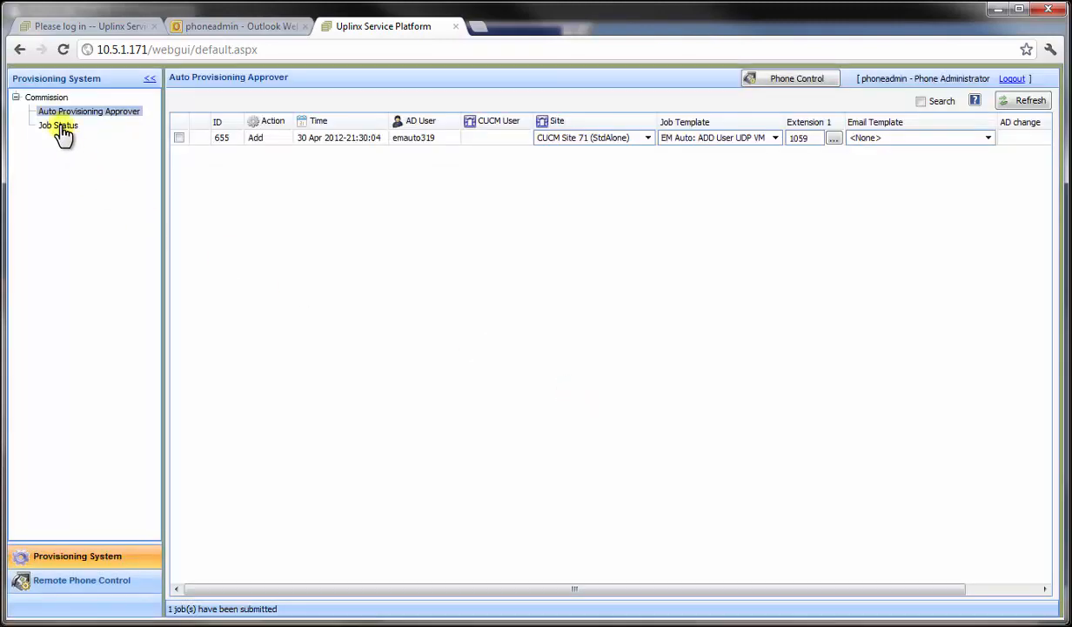
Review job 2034's success log and confirm Tom Cruise's AD telephone number is 1090
{"action": "left_click", "coordinate": [57, 125]}
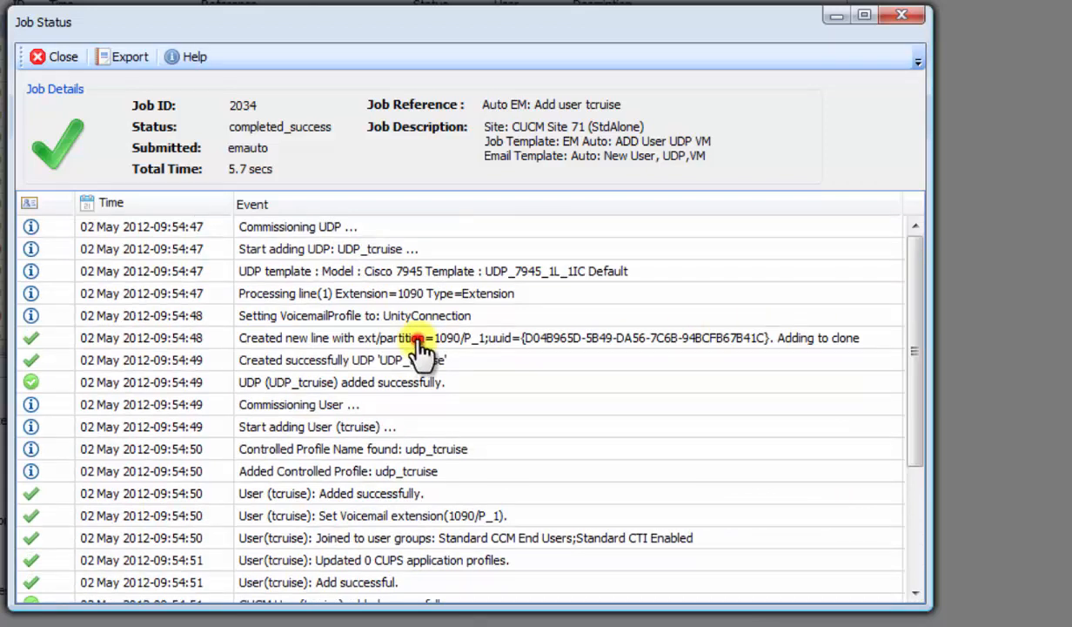
{"action": "left_click", "coordinate": [418, 338]}
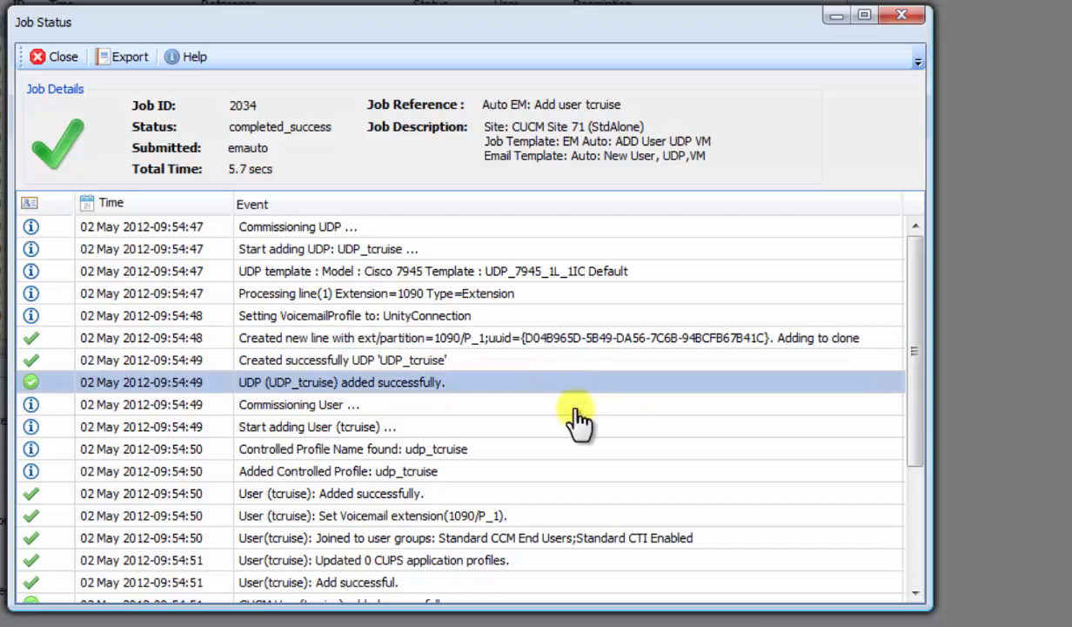
{"action": "mouse_move", "coordinate": [566, 548]}
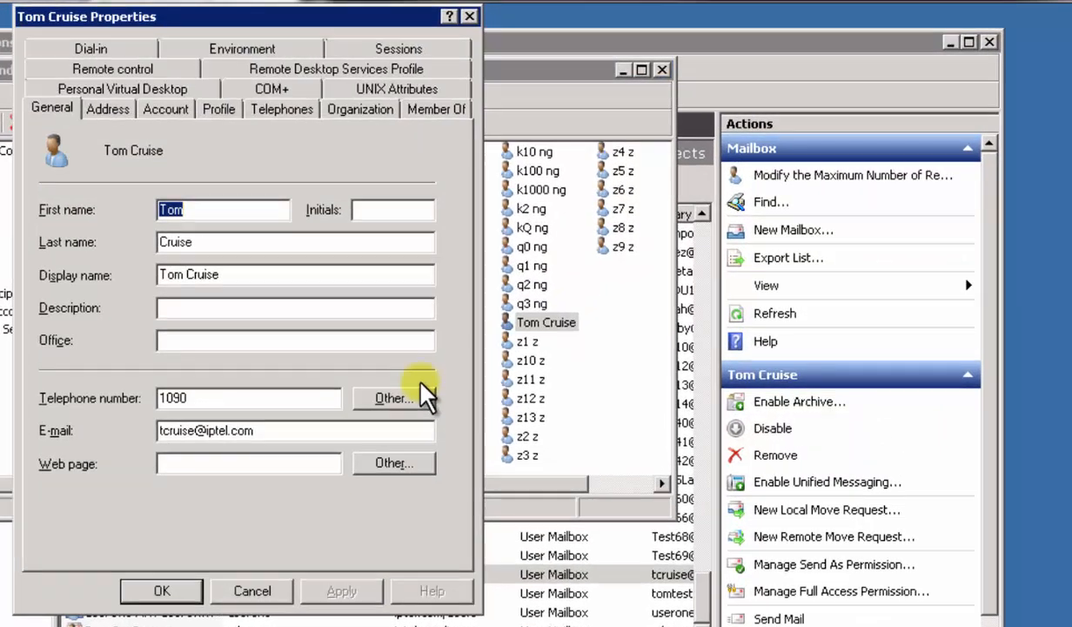
{"action": "left_click", "coordinate": [249, 397]}
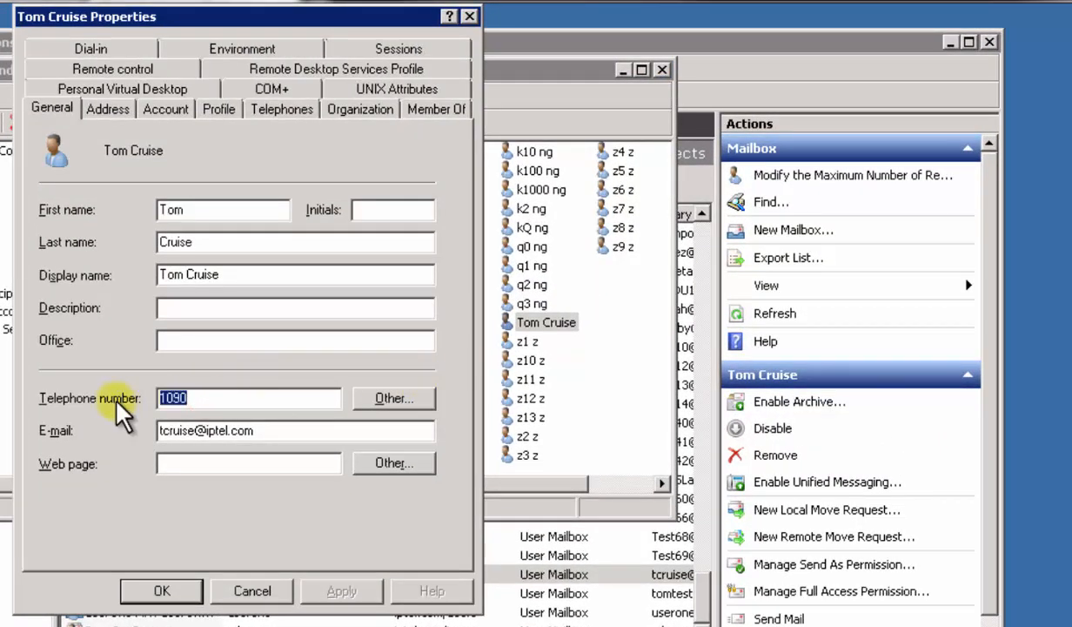
{"action": "mouse_move", "coordinate": [170, 432]}
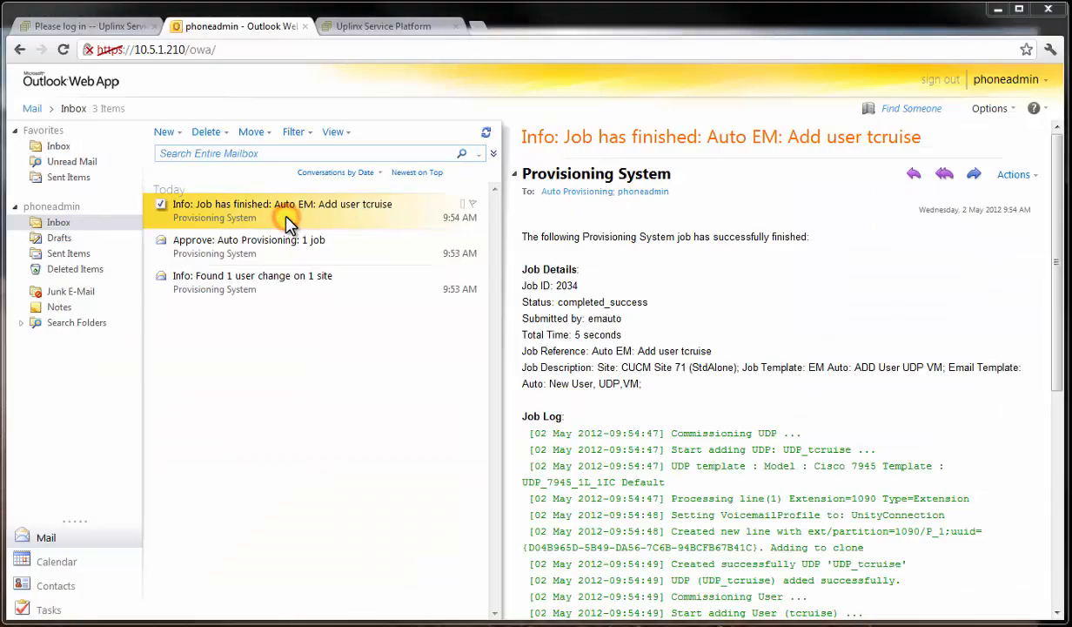
Read the job-finished and telephone setup emails, highlighting the phone login steps for extension 1090
{"action": "double_click", "coordinate": [282, 204]}
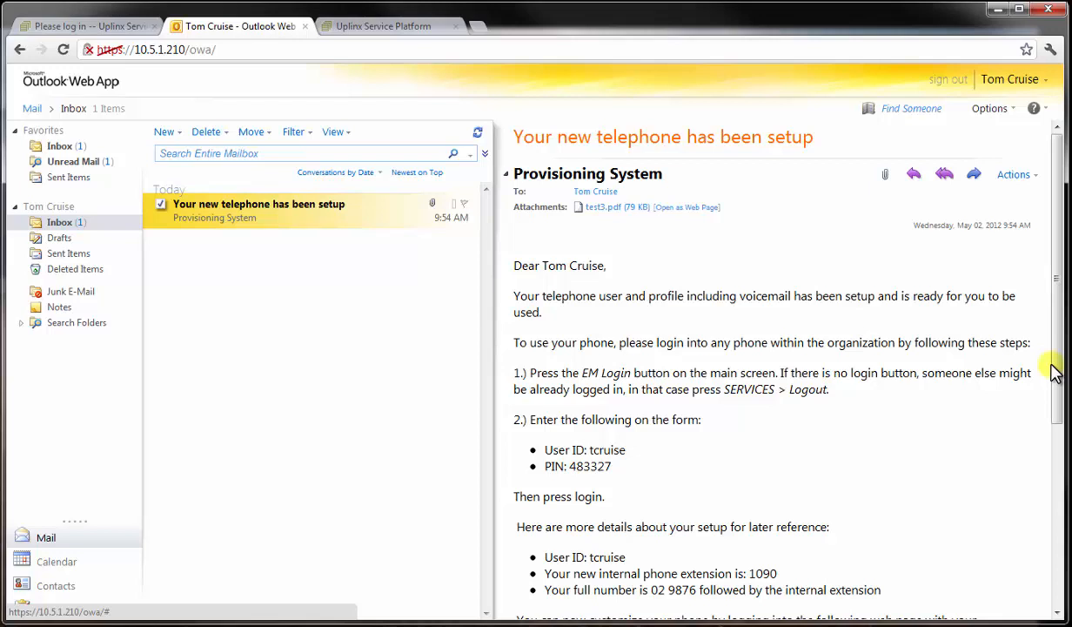
{"action": "scroll", "scroll_direction": "down", "scroll_amount": 3}
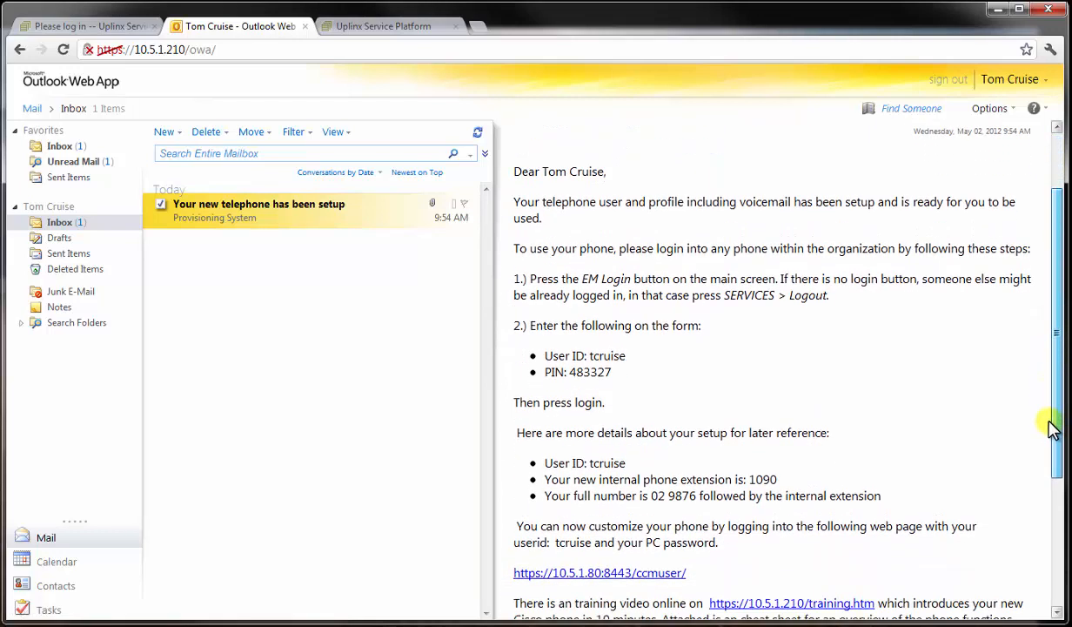
{"action": "scroll", "scroll_direction": "down", "scroll_amount": 3}
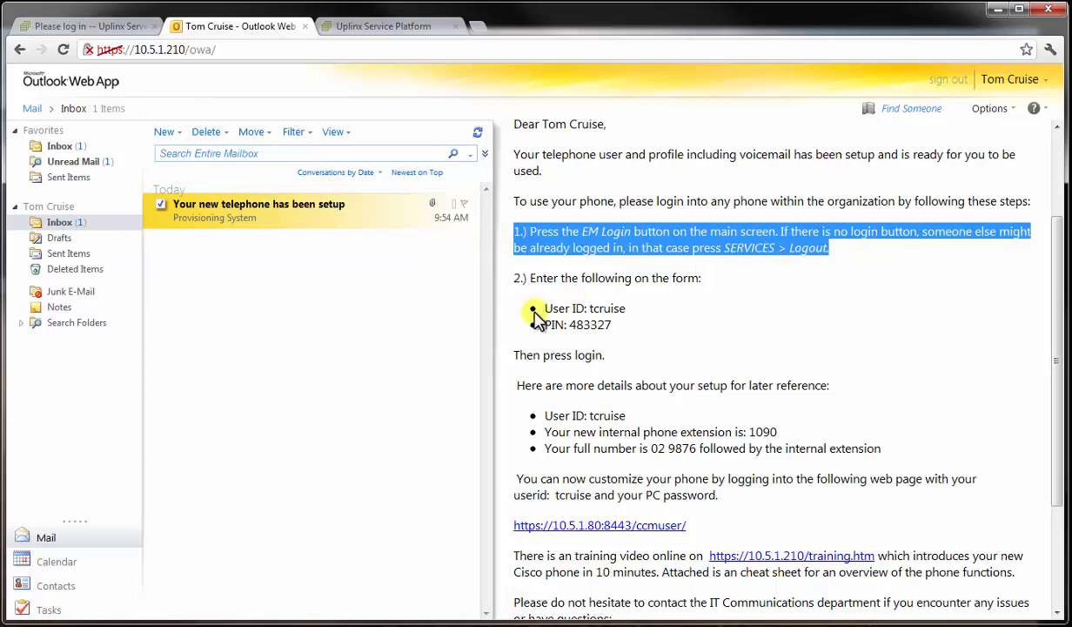
{"action": "left_click_drag", "start_coordinate": [534, 314], "coordinate": [648, 335]}
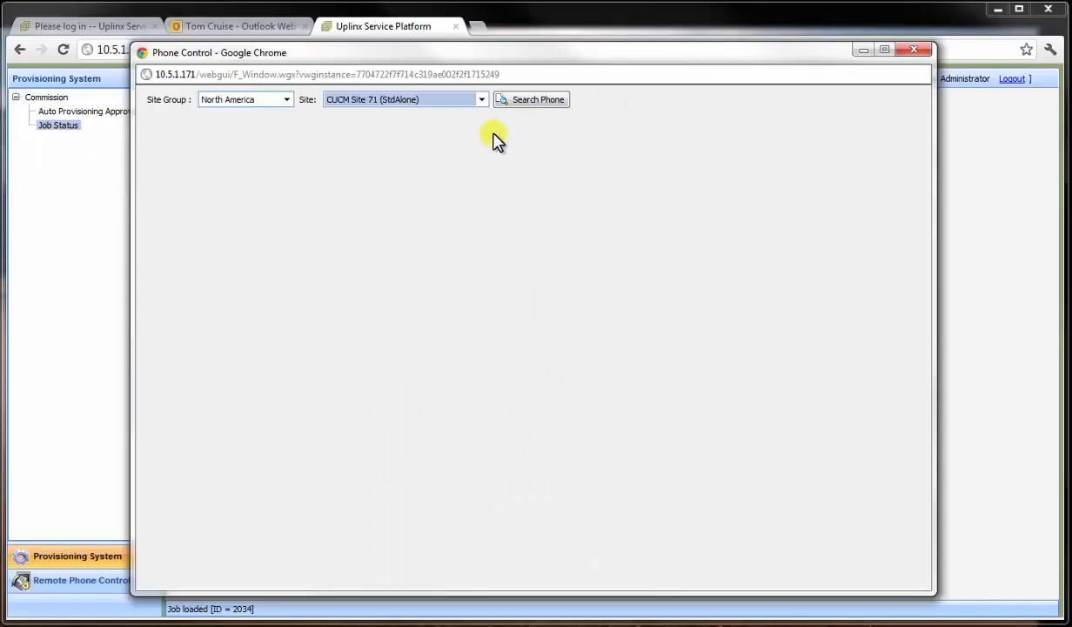
Find a Cisco 7965 in Phone Control and log tcruise in on it with extension 1090
{"action": "left_click", "coordinate": [531, 100]}
{"action": "type", "text": "7"}
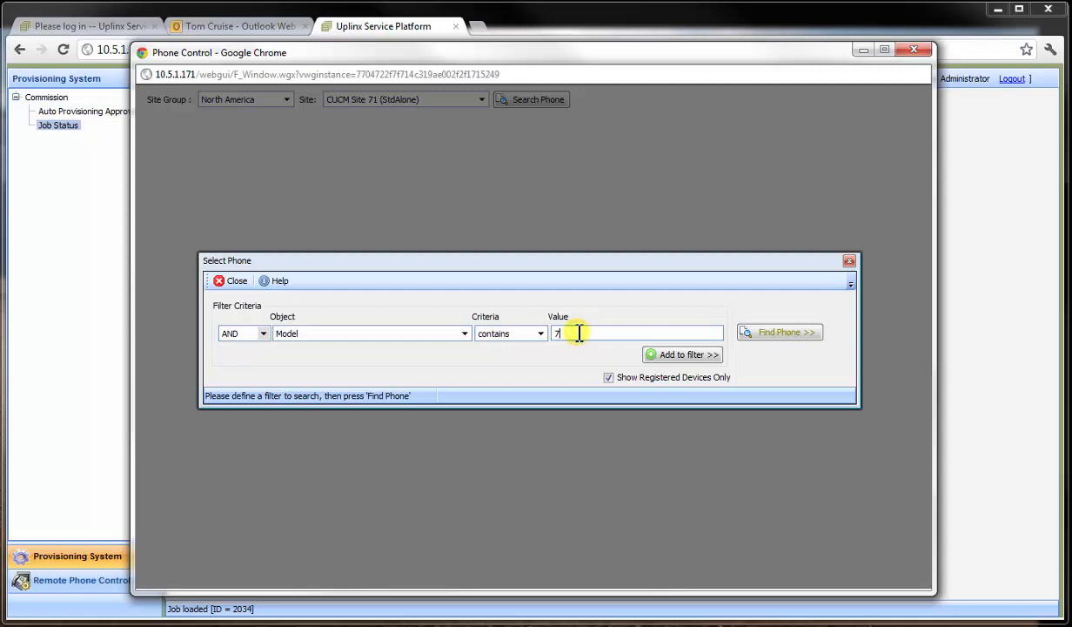
{"action": "type", "text": "965"}
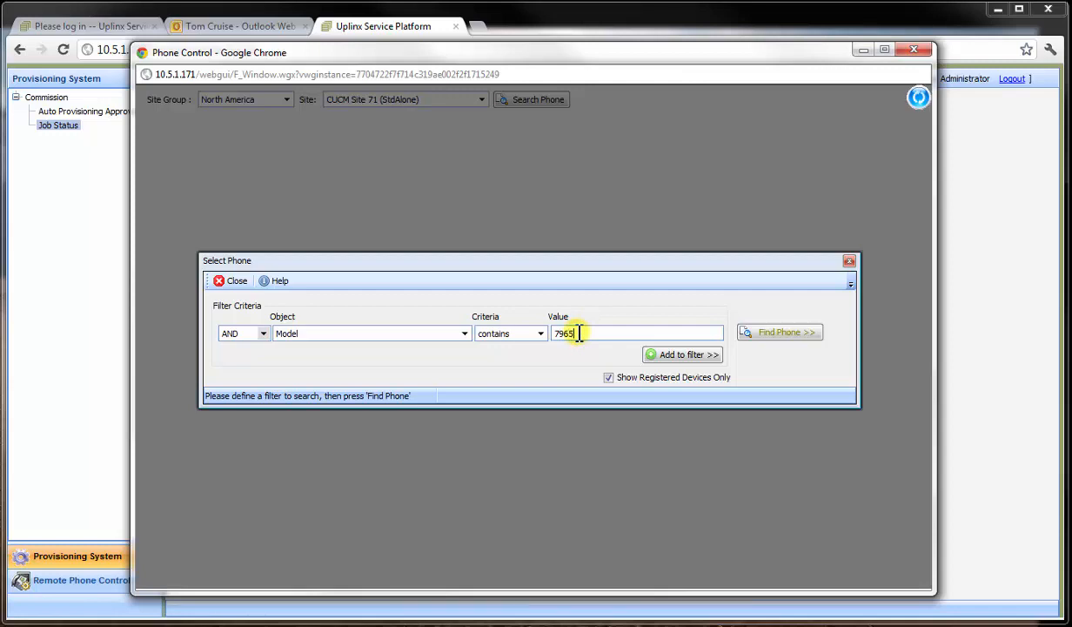
{"action": "left_click", "coordinate": [780, 331]}
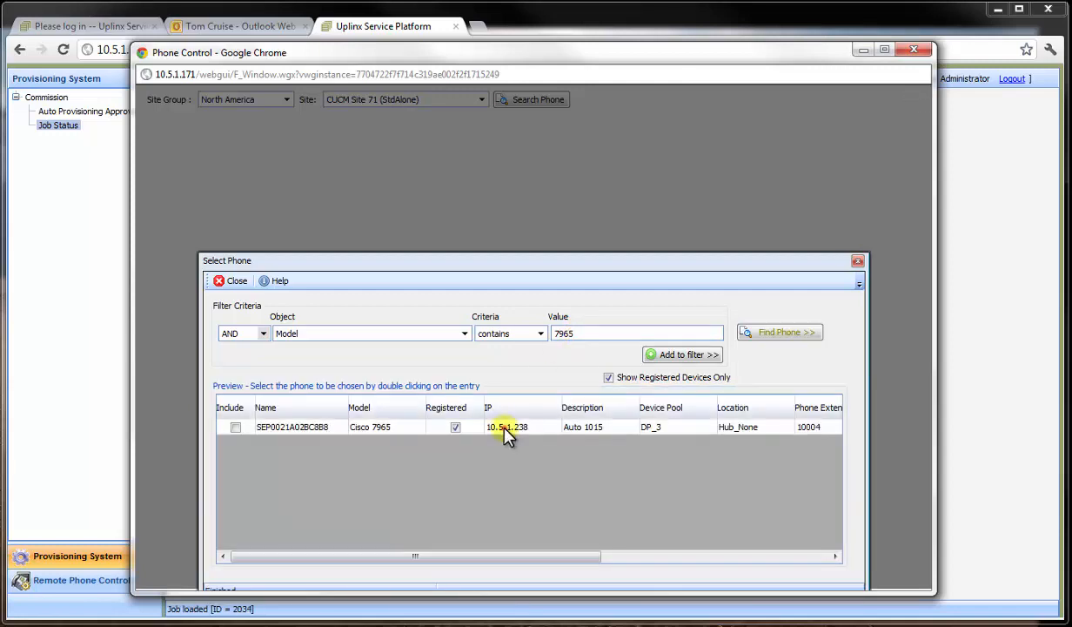
{"action": "double_click", "coordinate": [507, 424]}
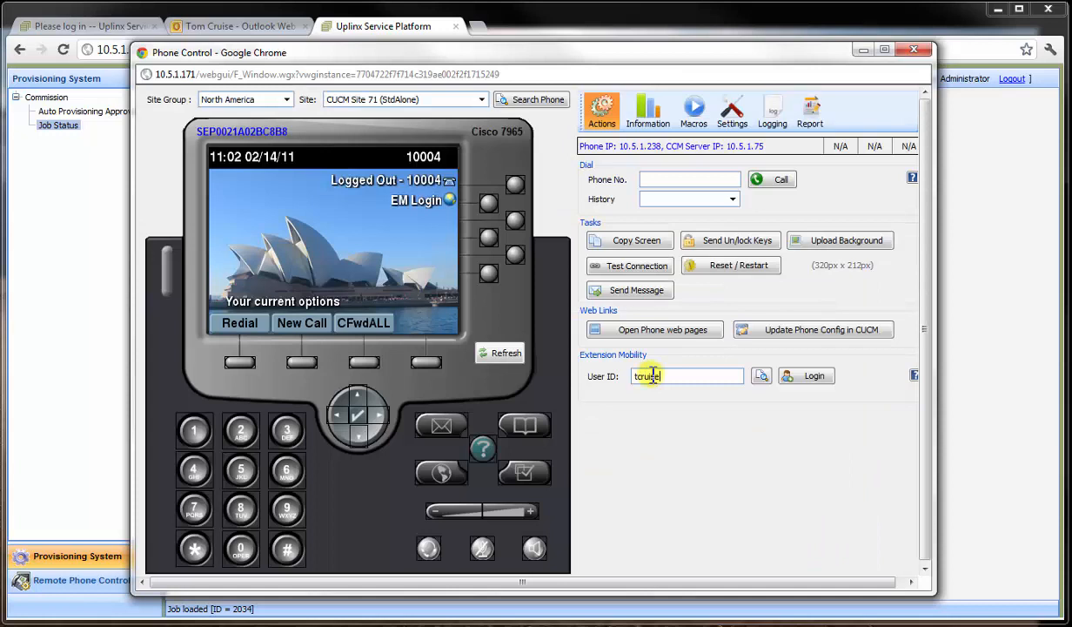
{"action": "left_click", "coordinate": [805, 376]}
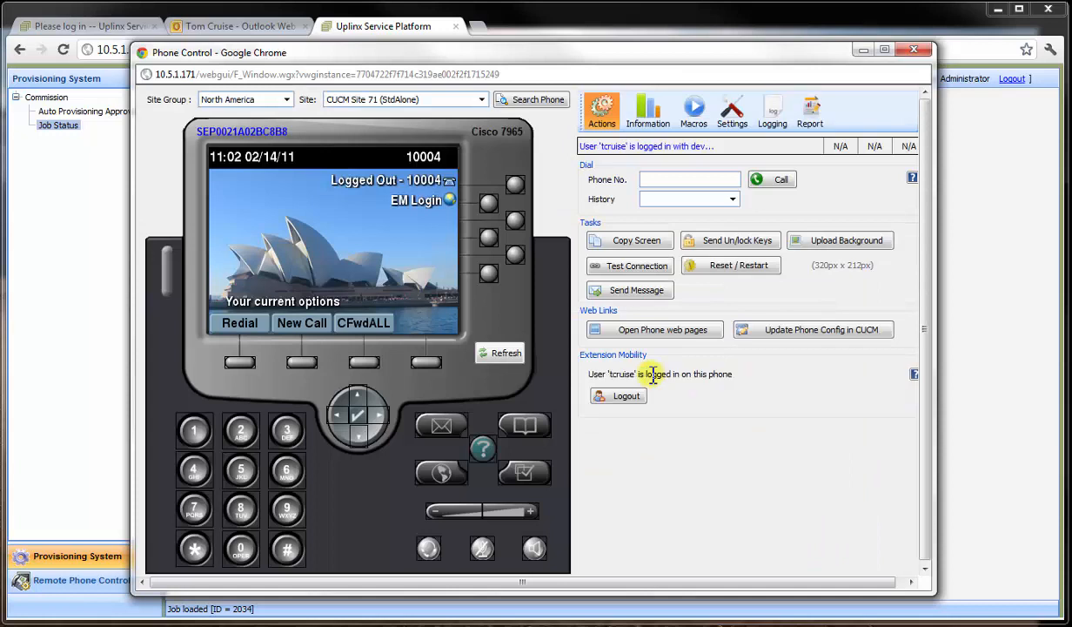
{"action": "type", "text": "1090"}
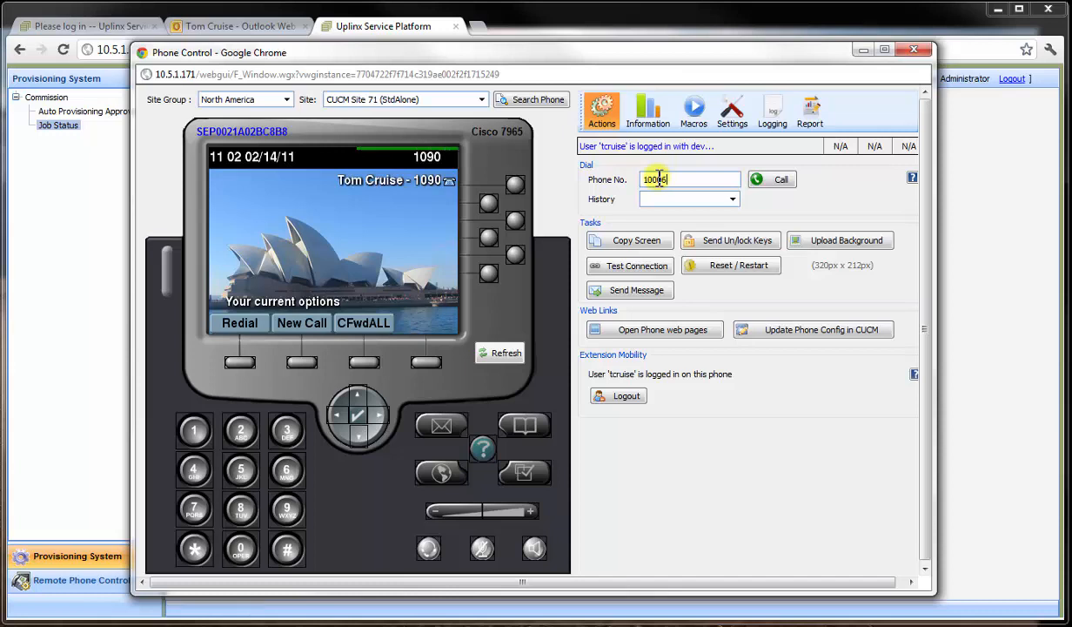
{"action": "left_click", "coordinate": [771, 177]}
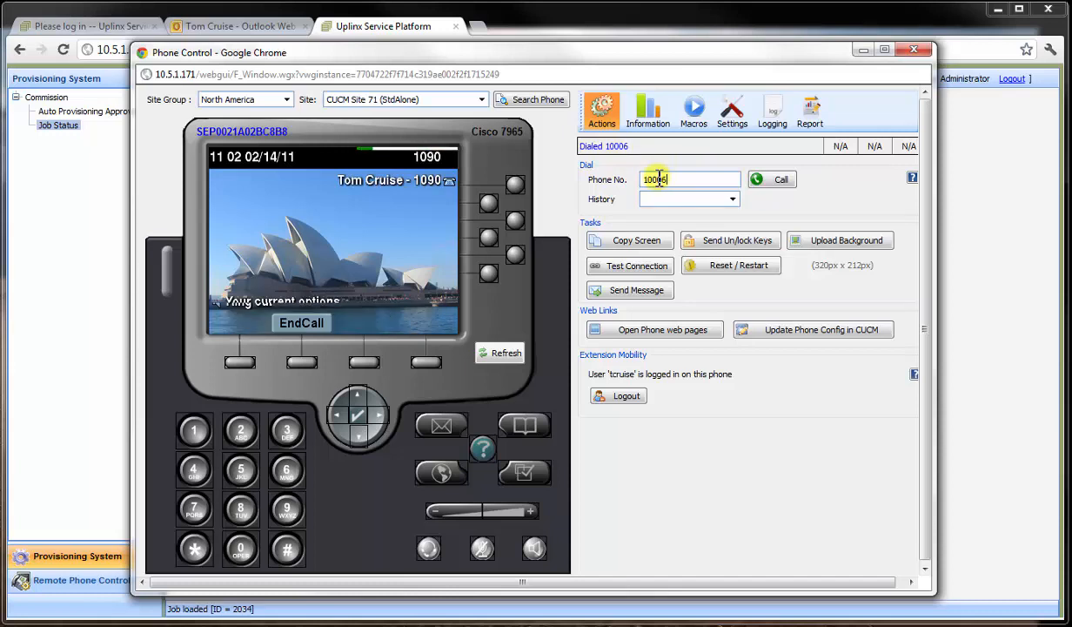
{"action": "left_click", "coordinate": [771, 178]}
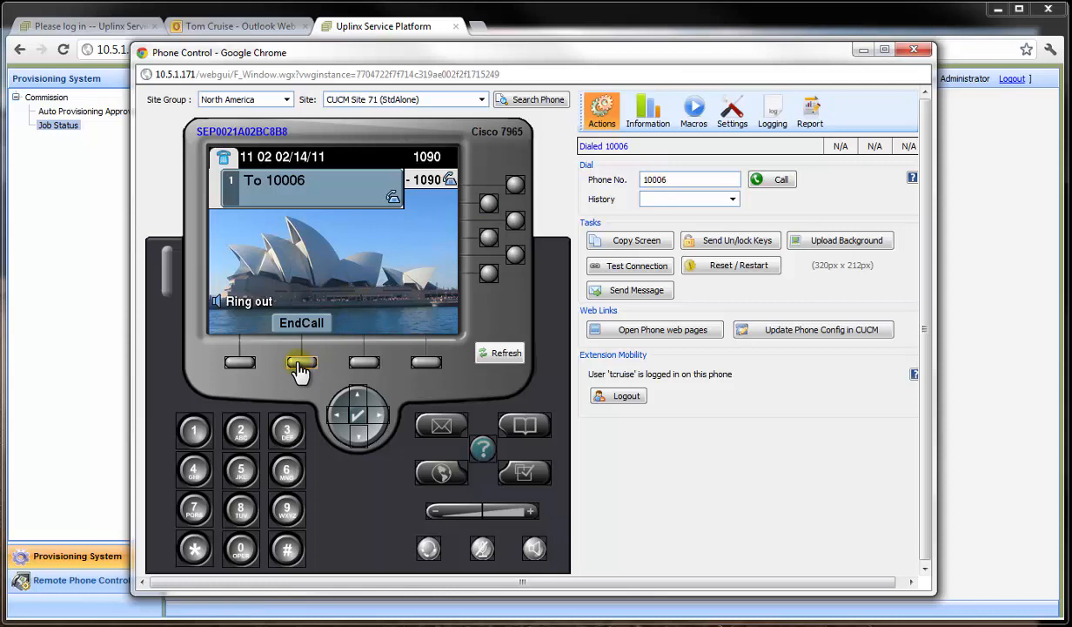
{"action": "left_click", "coordinate": [301, 361]}
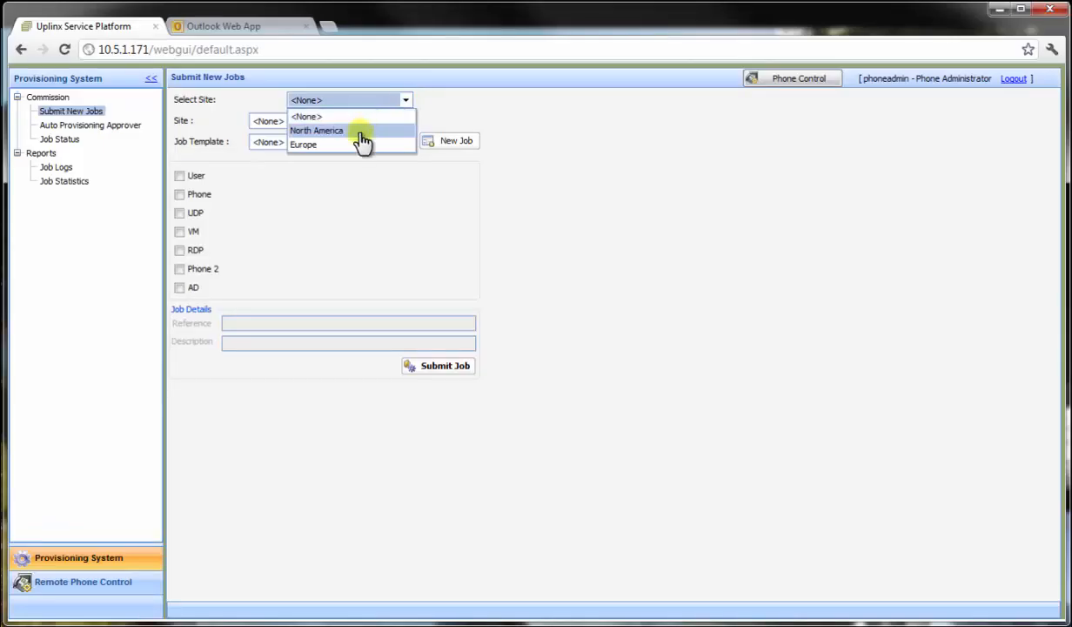
Start an Update User/Phones/UDP/Voicemail job at North America, CUCM Site 71 (StdAlone) and load user tcruise
{"action": "left_click", "coordinate": [317, 129]}
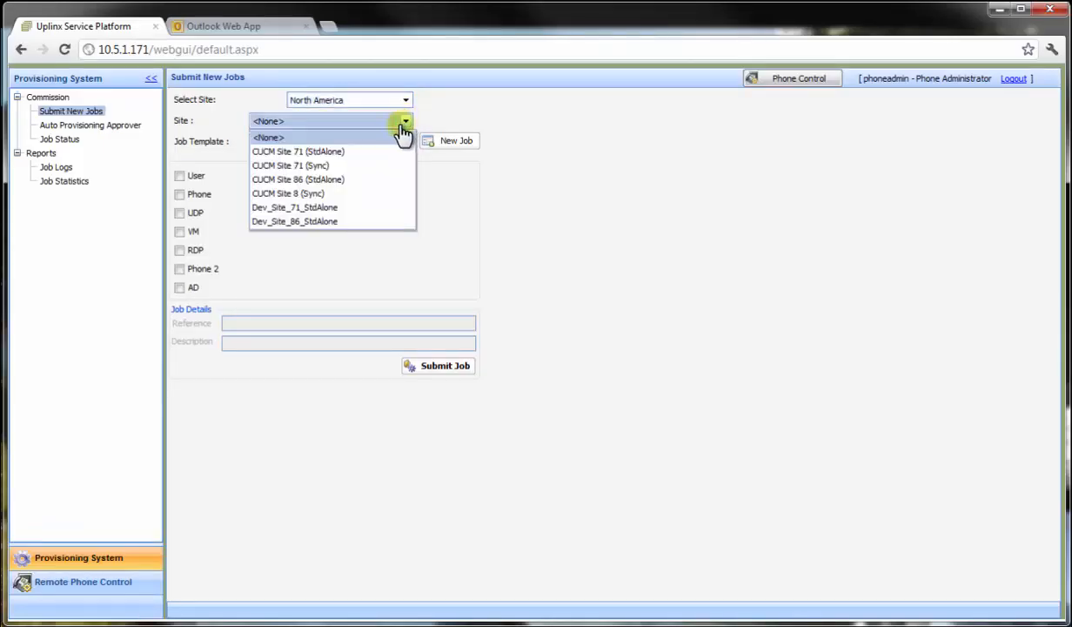
{"action": "left_click", "coordinate": [297, 150]}
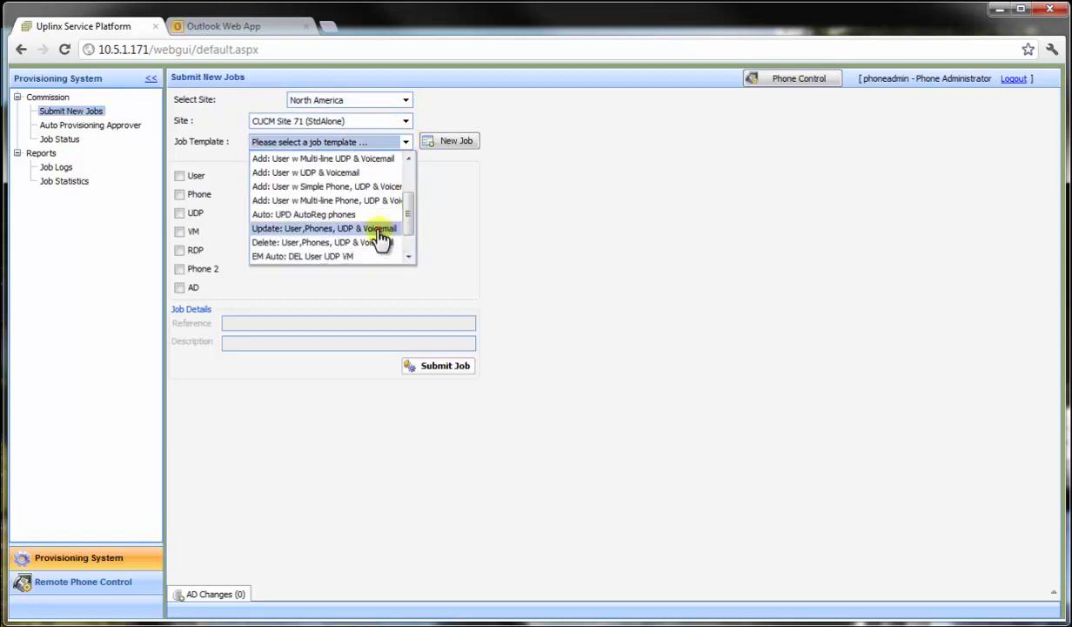
{"action": "left_click", "coordinate": [324, 226]}
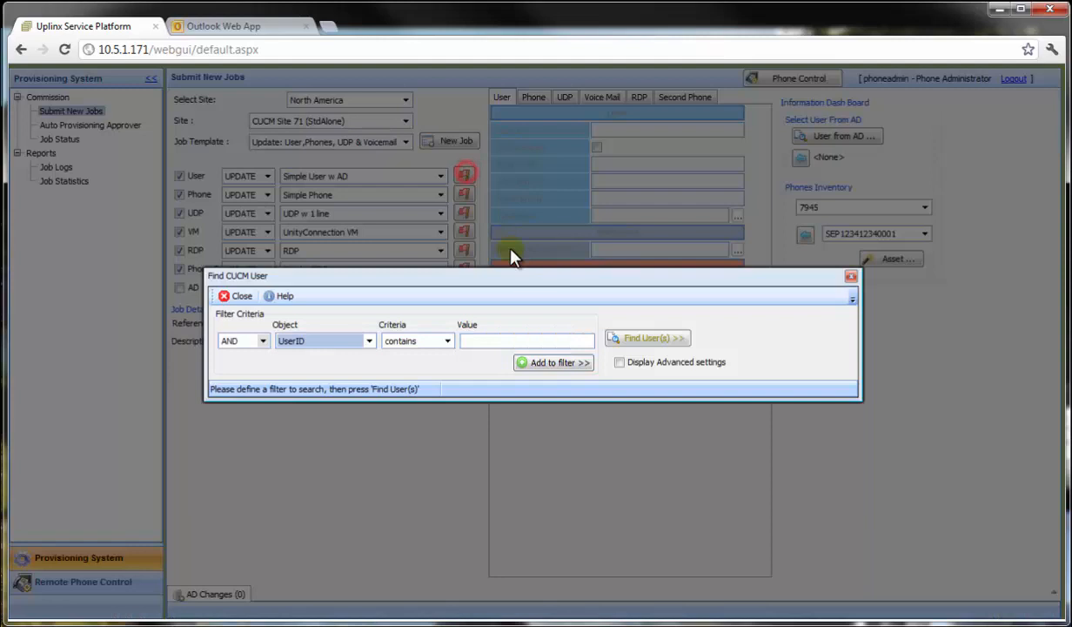
{"action": "type", "text": "t"}
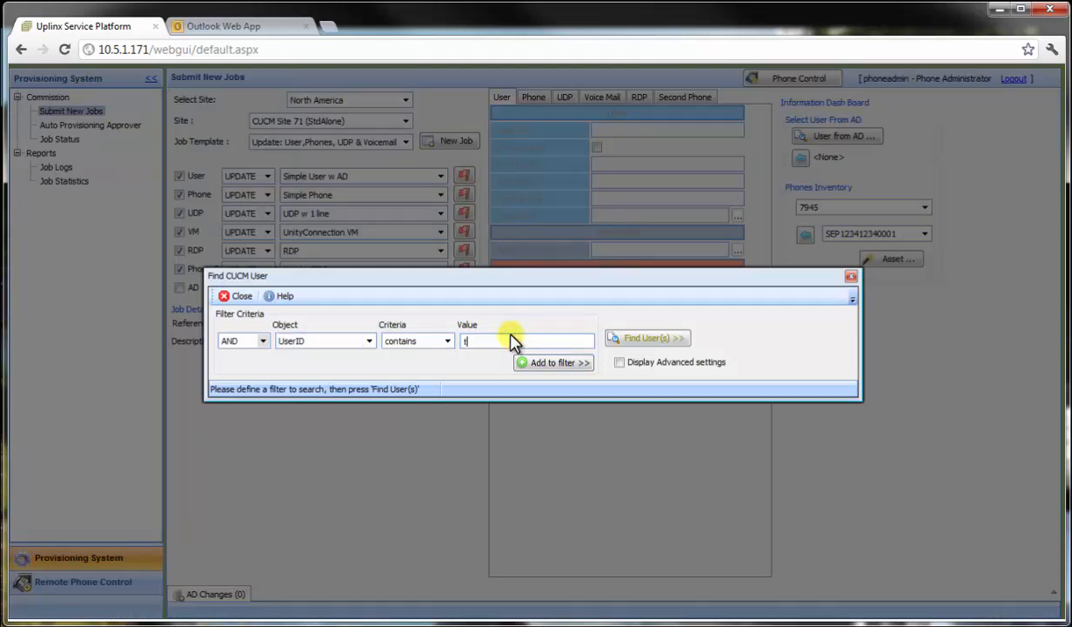
{"action": "left_click", "coordinate": [647, 338]}
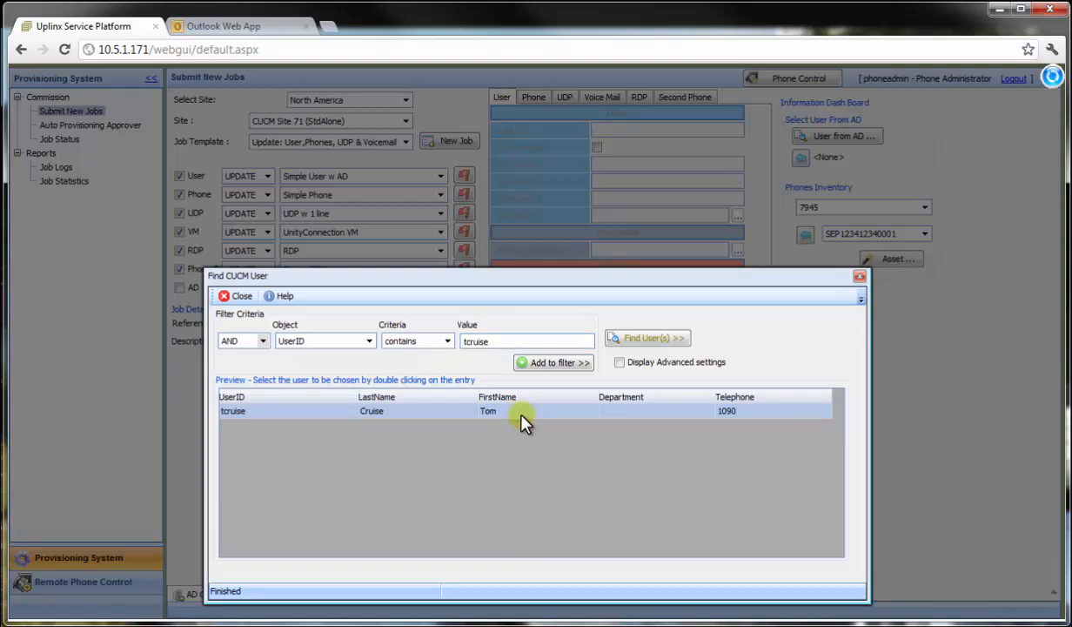
{"action": "double_click", "coordinate": [371, 411]}
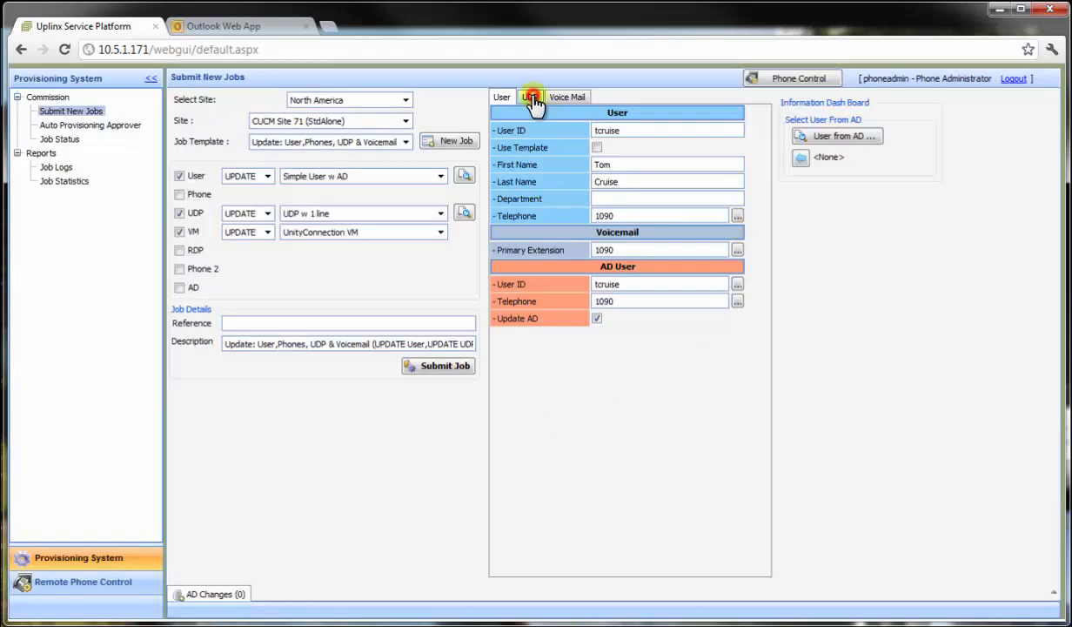
Change Tom Cruise's line extension to 1100/P_1 and submit the job with reference 'chg extension'
{"action": "left_click", "coordinate": [529, 97]}
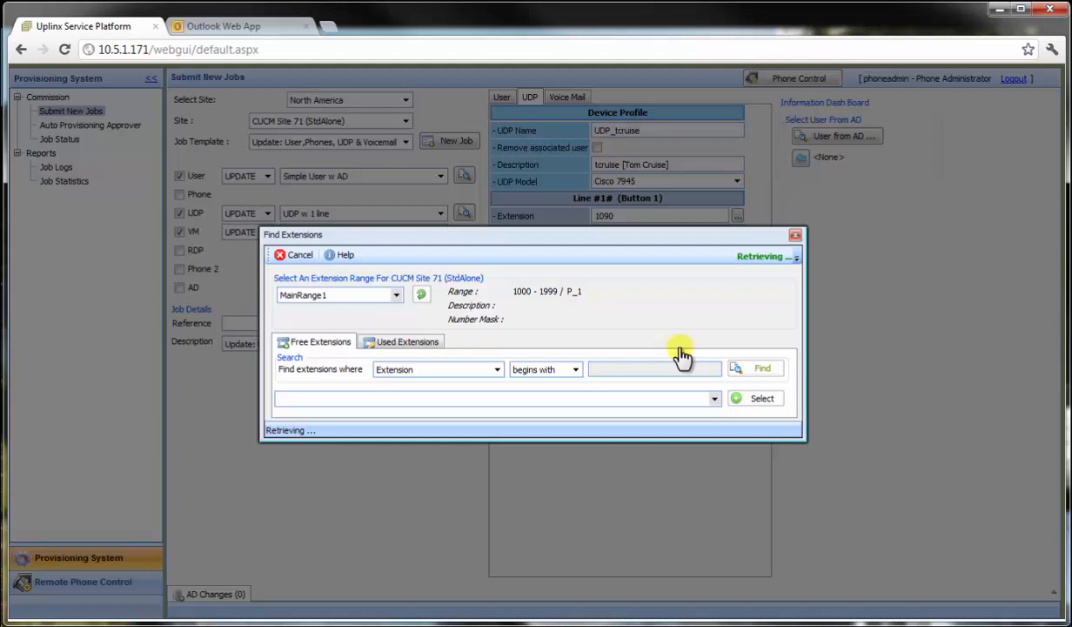
{"action": "type", "text": "11"}
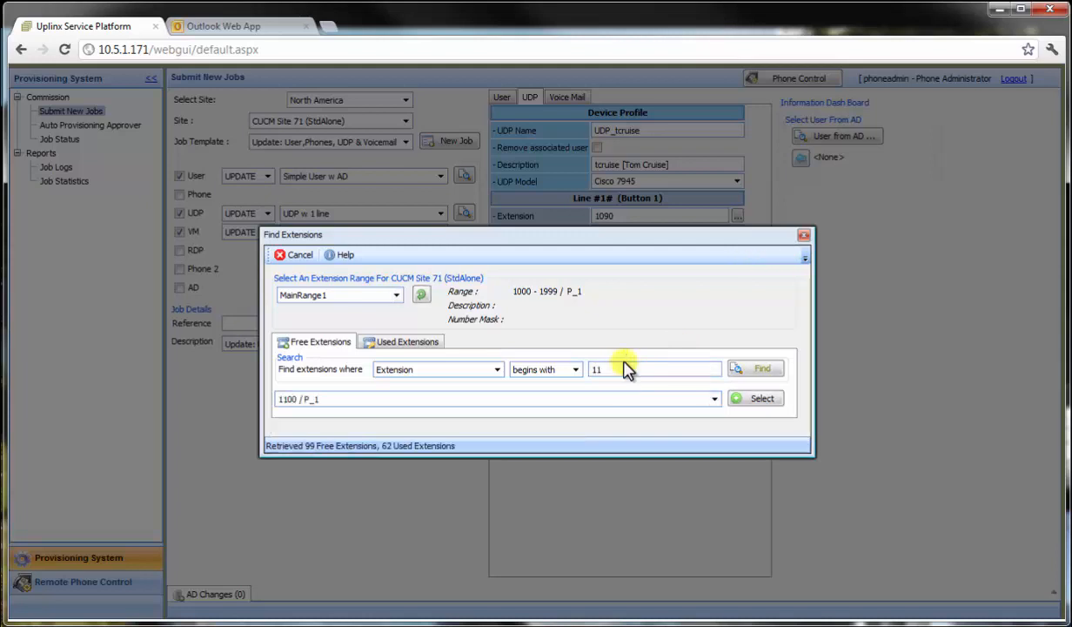
{"action": "left_click", "coordinate": [761, 397]}
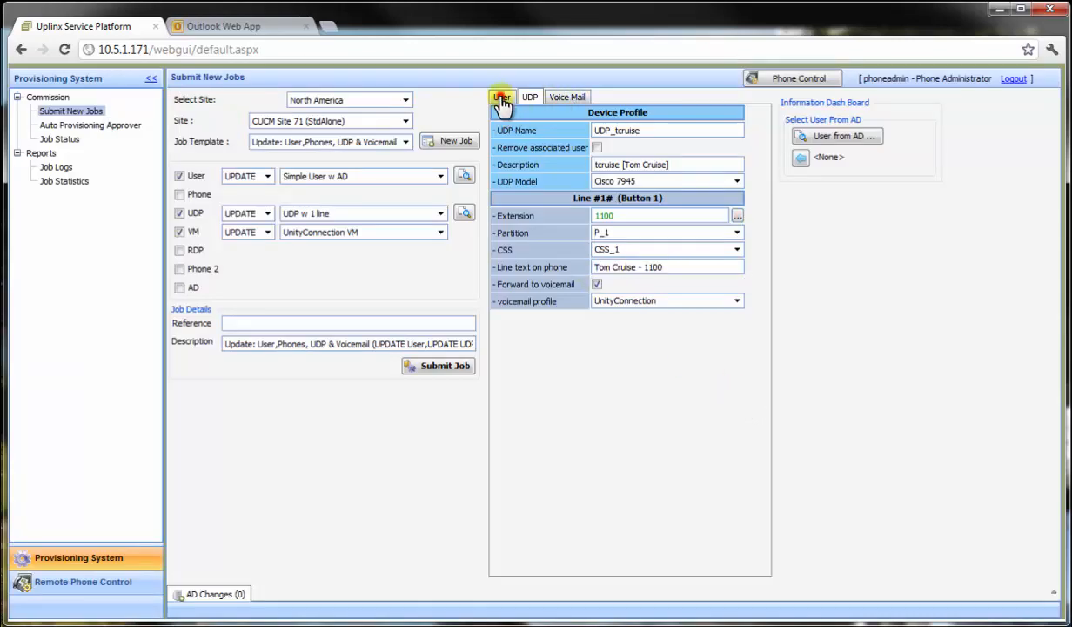
{"action": "left_click", "coordinate": [501, 97]}
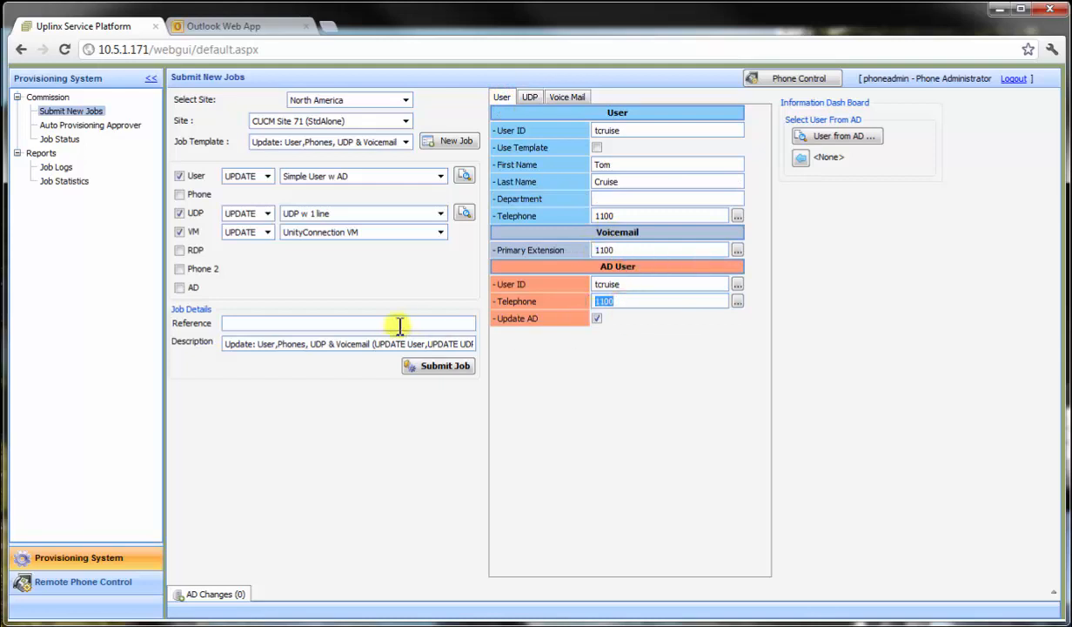
{"action": "type", "text": "chg extension"}
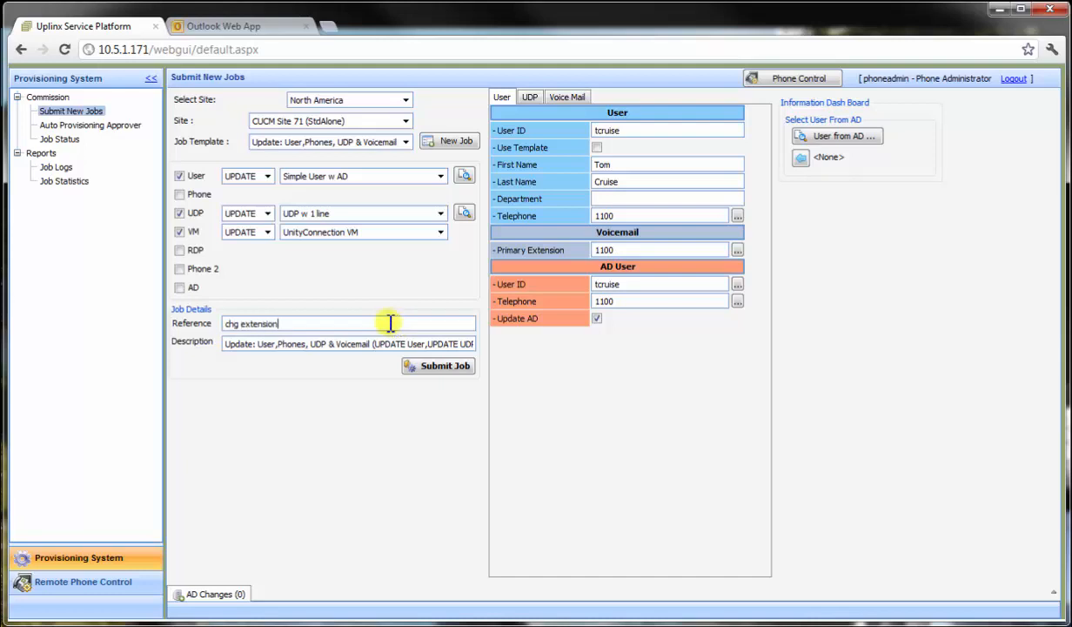
{"action": "left_click", "coordinate": [438, 365]}
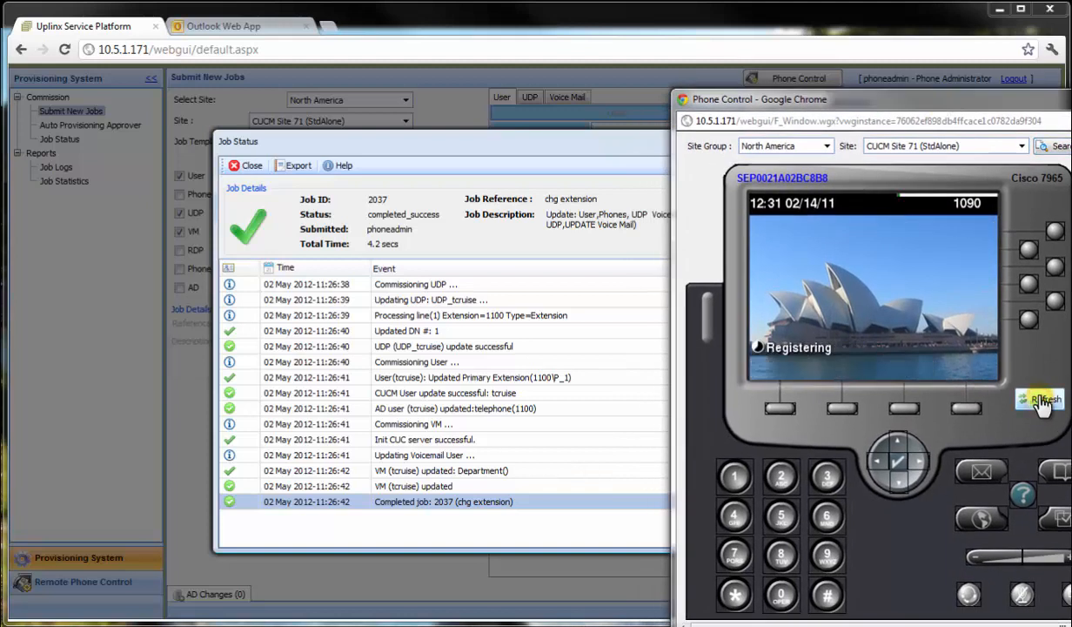
Refresh the Phone Control live view while the phone re-registers after job 2037
{"action": "left_click", "coordinate": [1041, 399]}
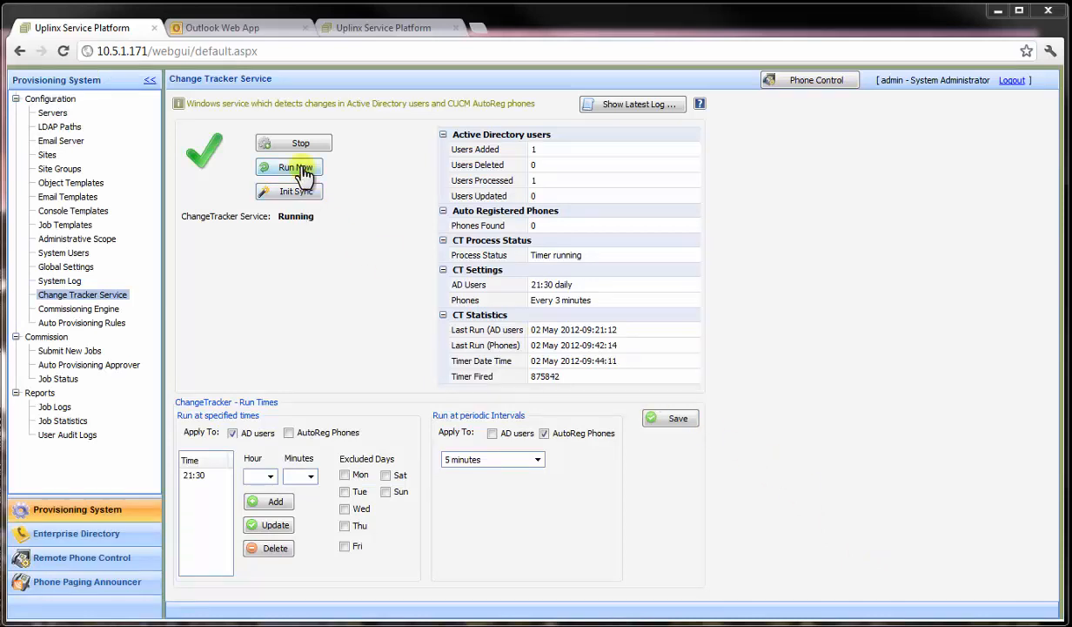
Run the Change Tracker Service now and switch to the mailbox for the delete-tcruise approval email
{"action": "left_click", "coordinate": [294, 167]}
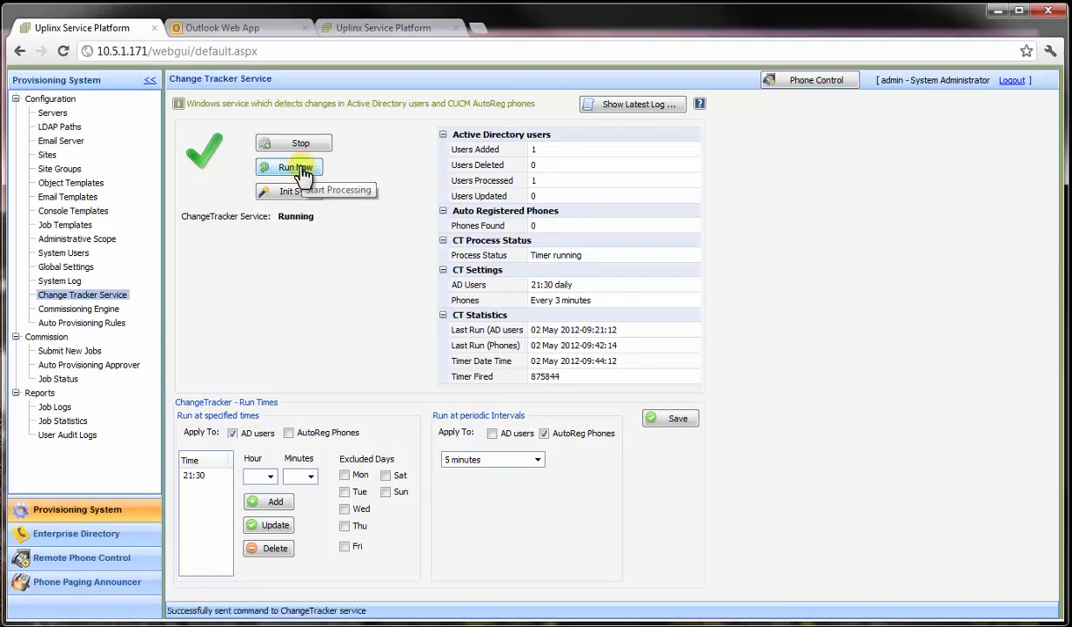
{"action": "left_click", "coordinate": [293, 167]}
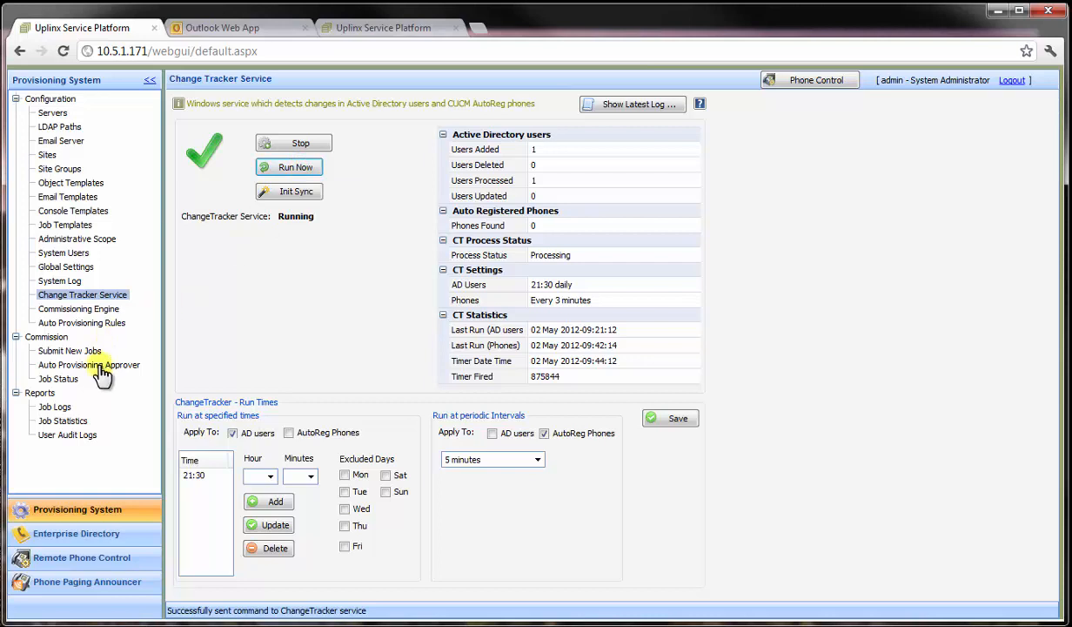
{"action": "mouse_move", "coordinate": [184, 296]}
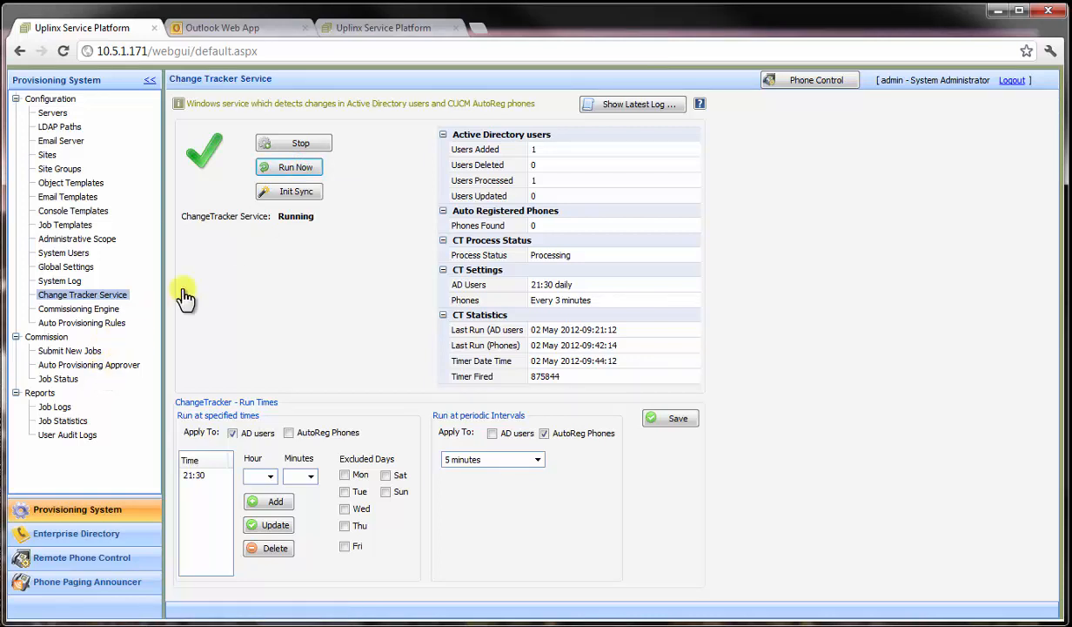
{"action": "left_click", "coordinate": [240, 28]}
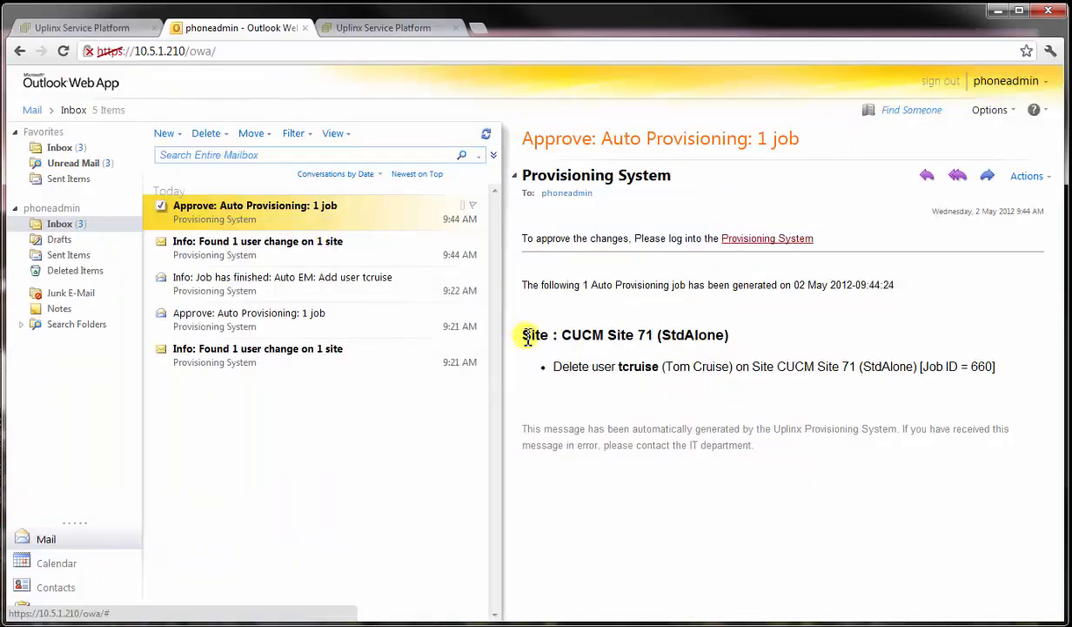
Highlight the tcruise delete request line in the approval email and return to the platform
{"action": "left_click_drag", "start_coordinate": [525, 334], "coordinate": [775, 366]}
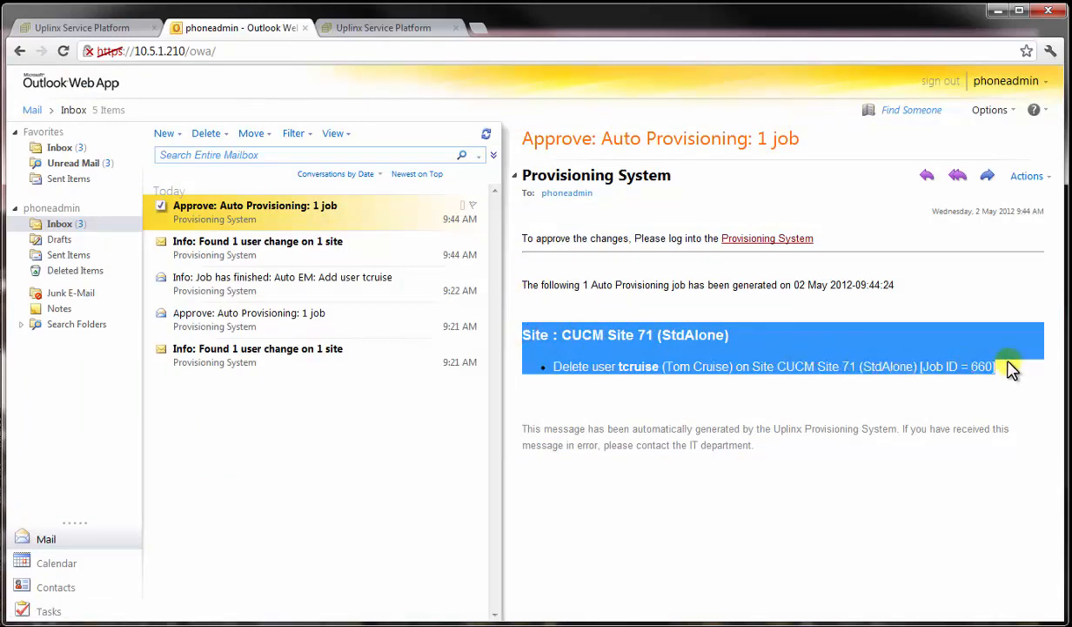
{"action": "left_click", "coordinate": [83, 28]}
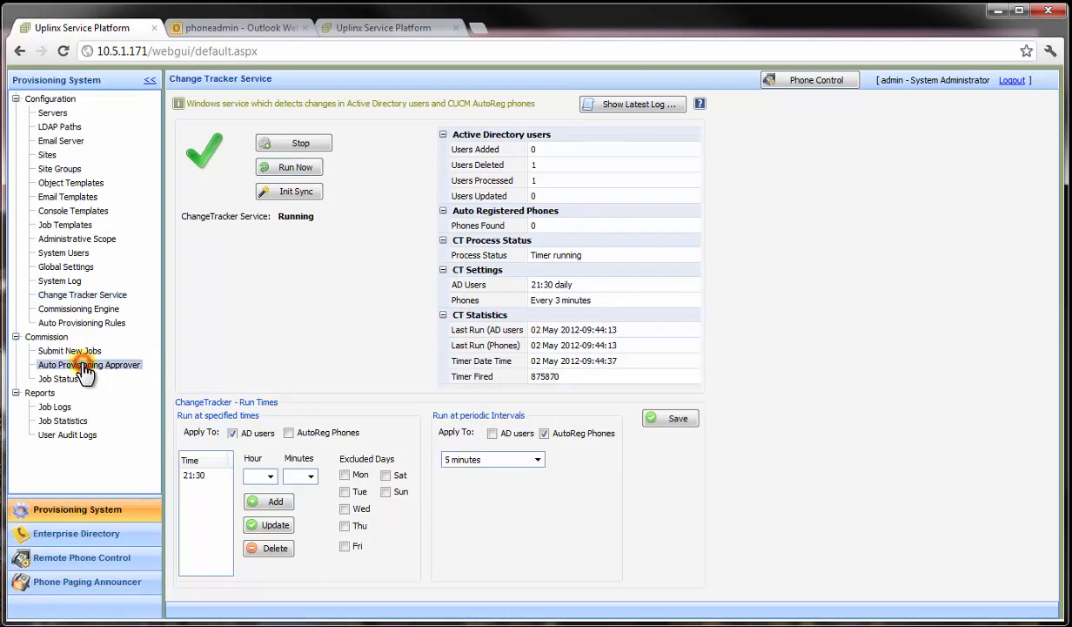
Submit the tcruise delete job 660 from Auto Provisioning Approver and acknowledge the notice
{"action": "left_click", "coordinate": [89, 364]}
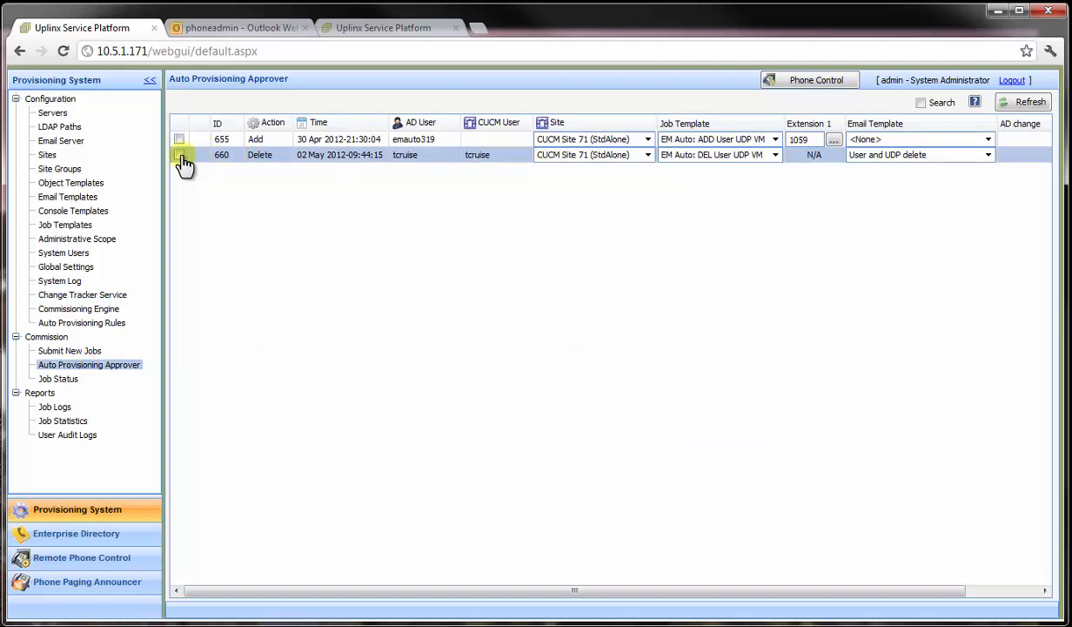
{"action": "right_click", "coordinate": [259, 153]}
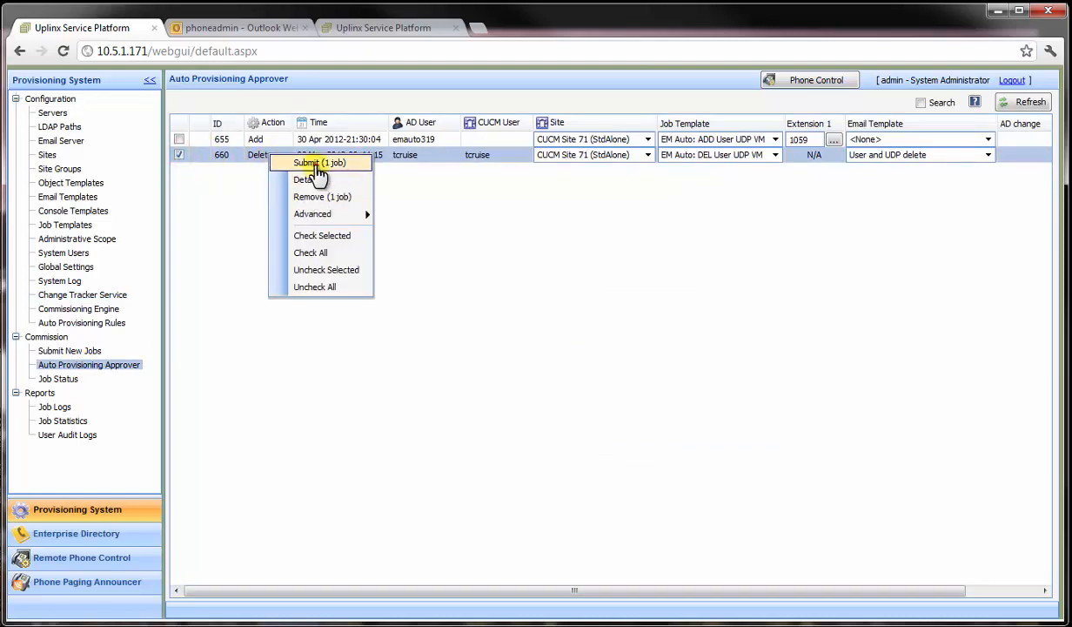
{"action": "left_click", "coordinate": [318, 163]}
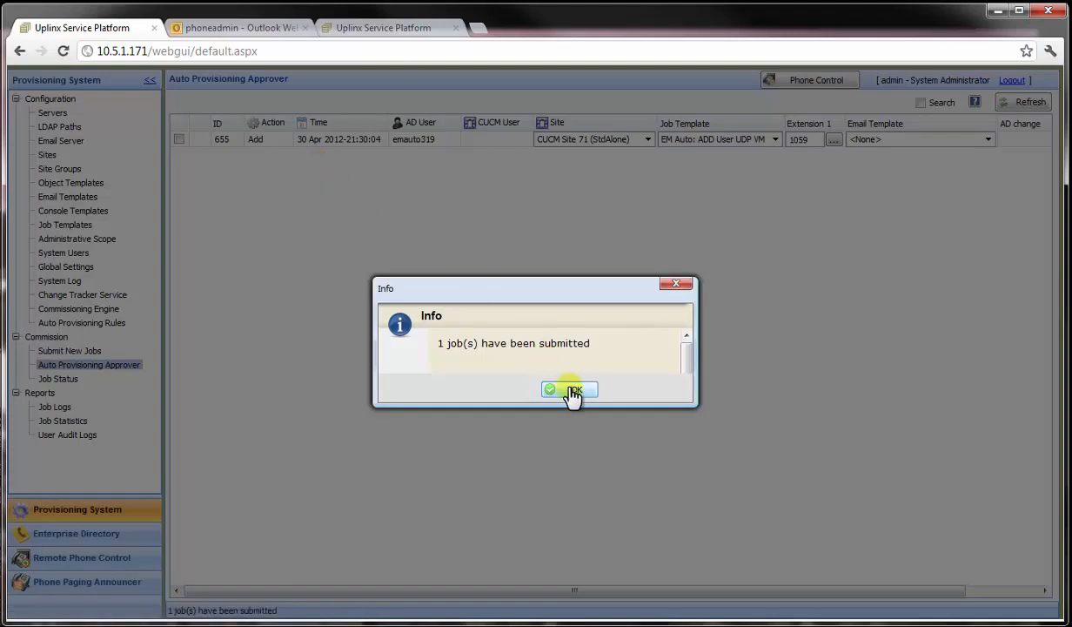
{"action": "left_click", "coordinate": [235, 28]}
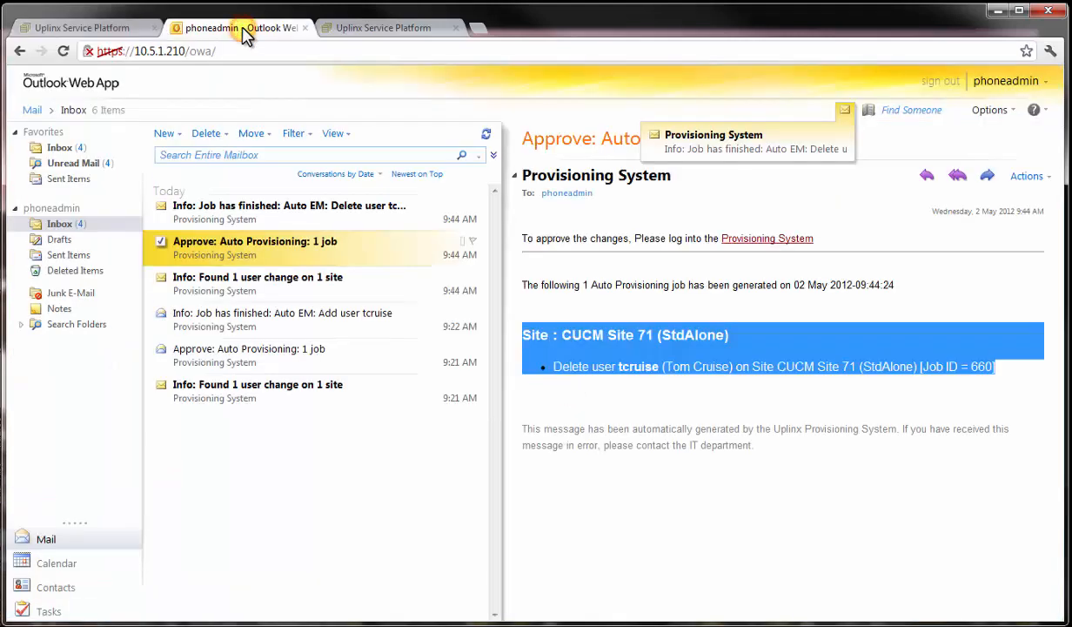
Open the 'Job has finished: Delete user tcruise' email in its own window
{"action": "left_click", "coordinate": [288, 213]}
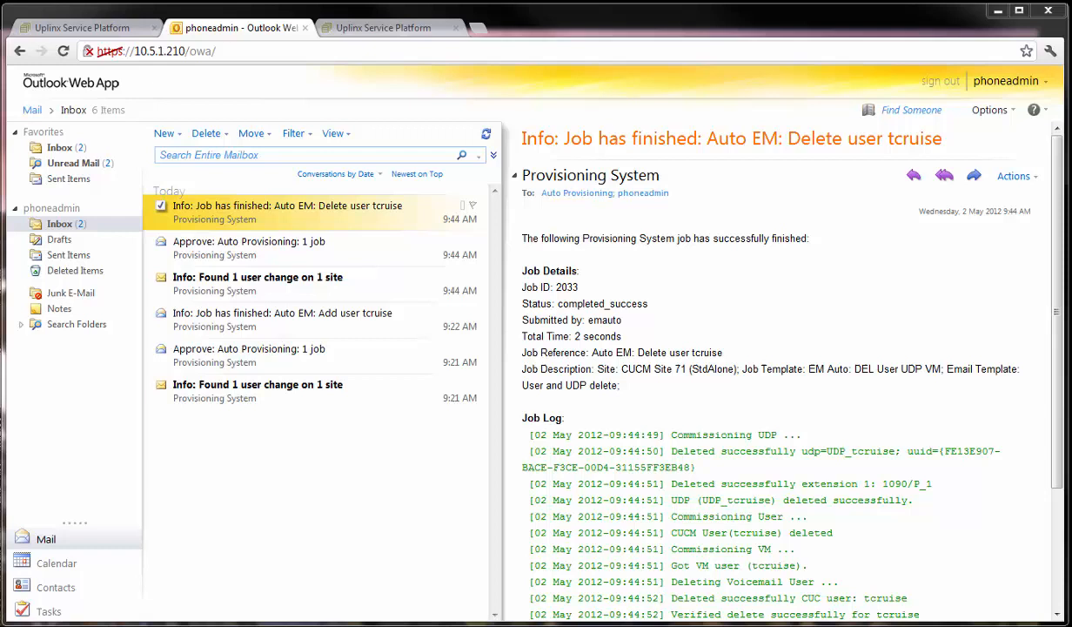
{"action": "double_click", "coordinate": [287, 212]}
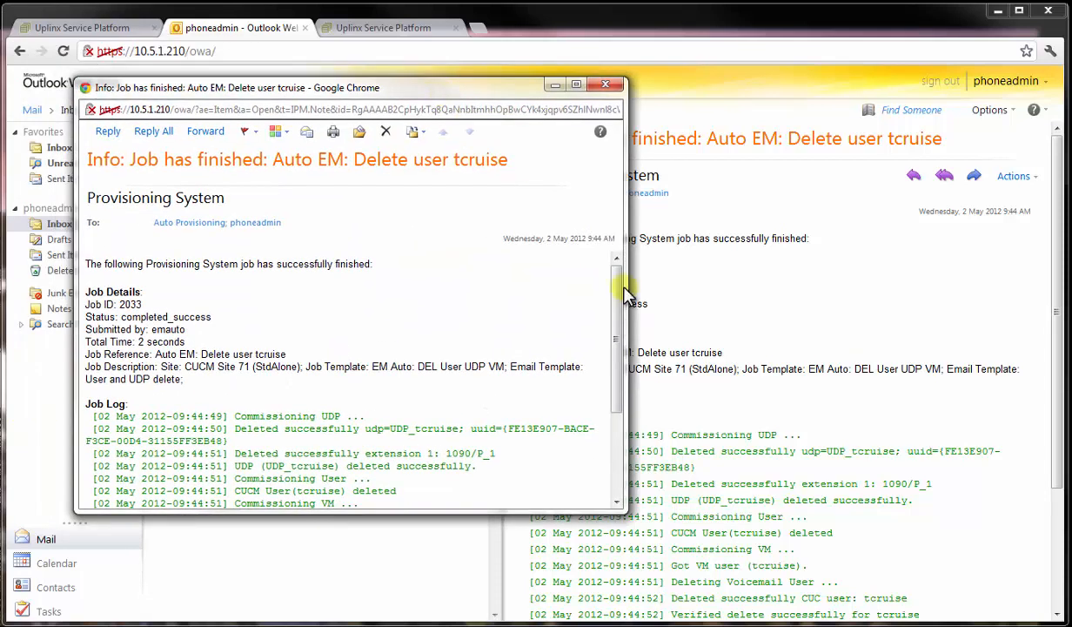